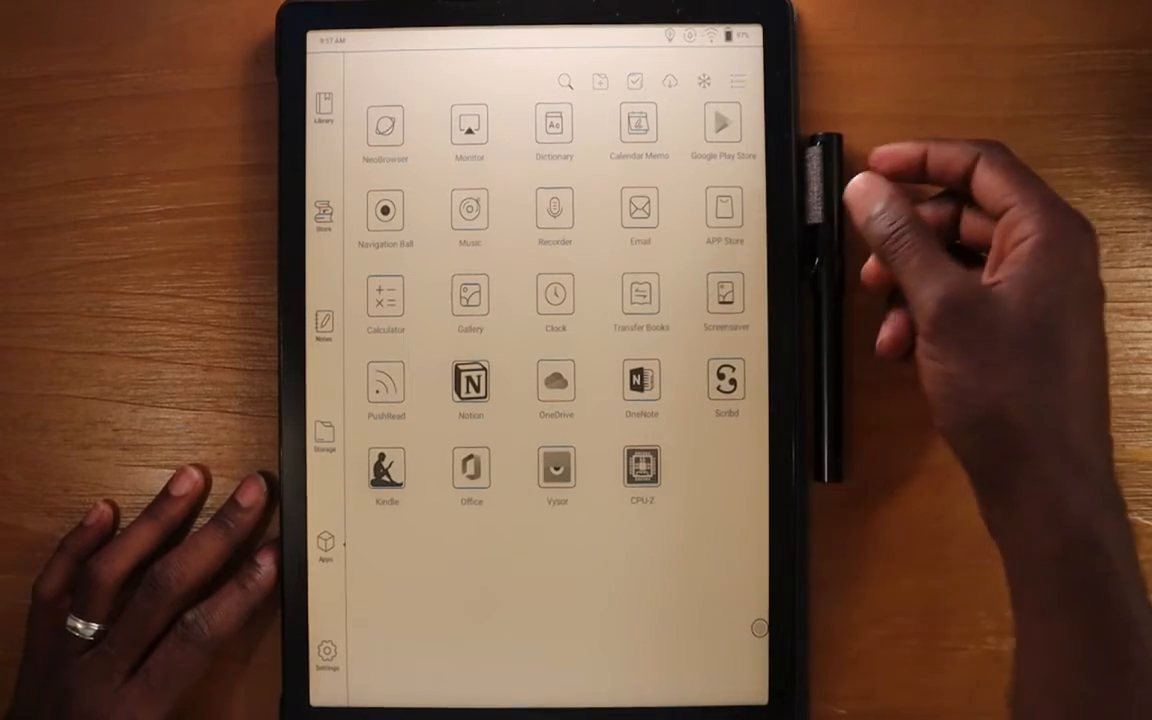
mouse_move(900, 250)
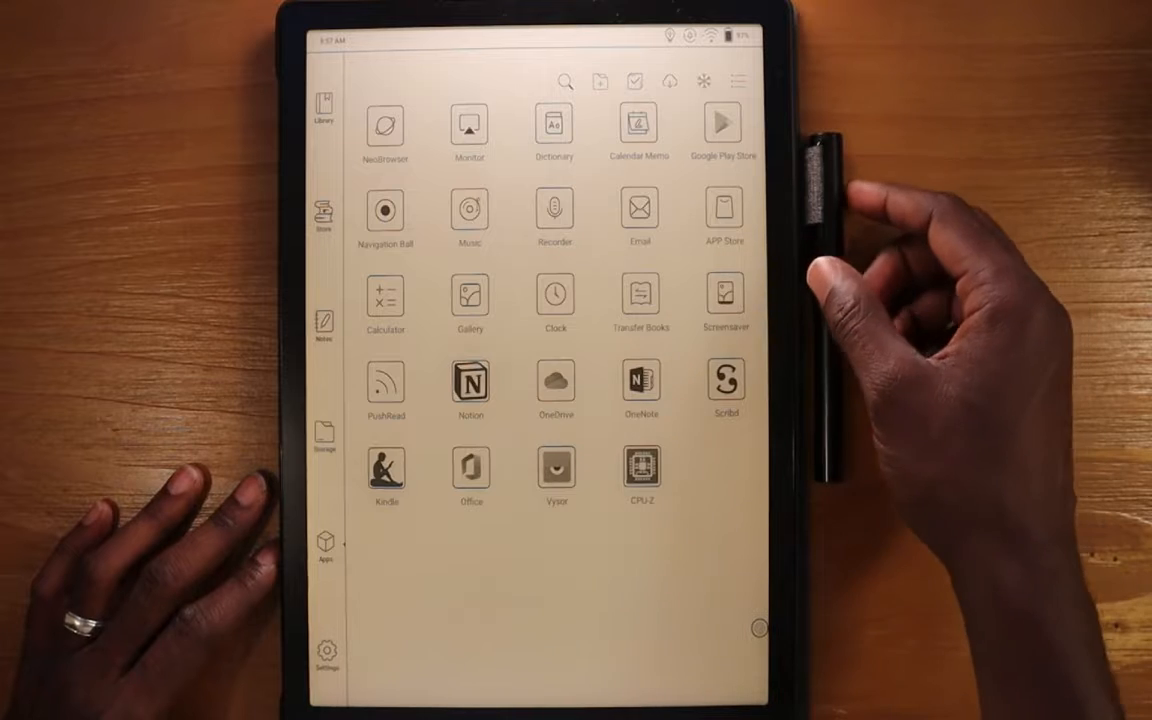
mouse_move(860, 180)
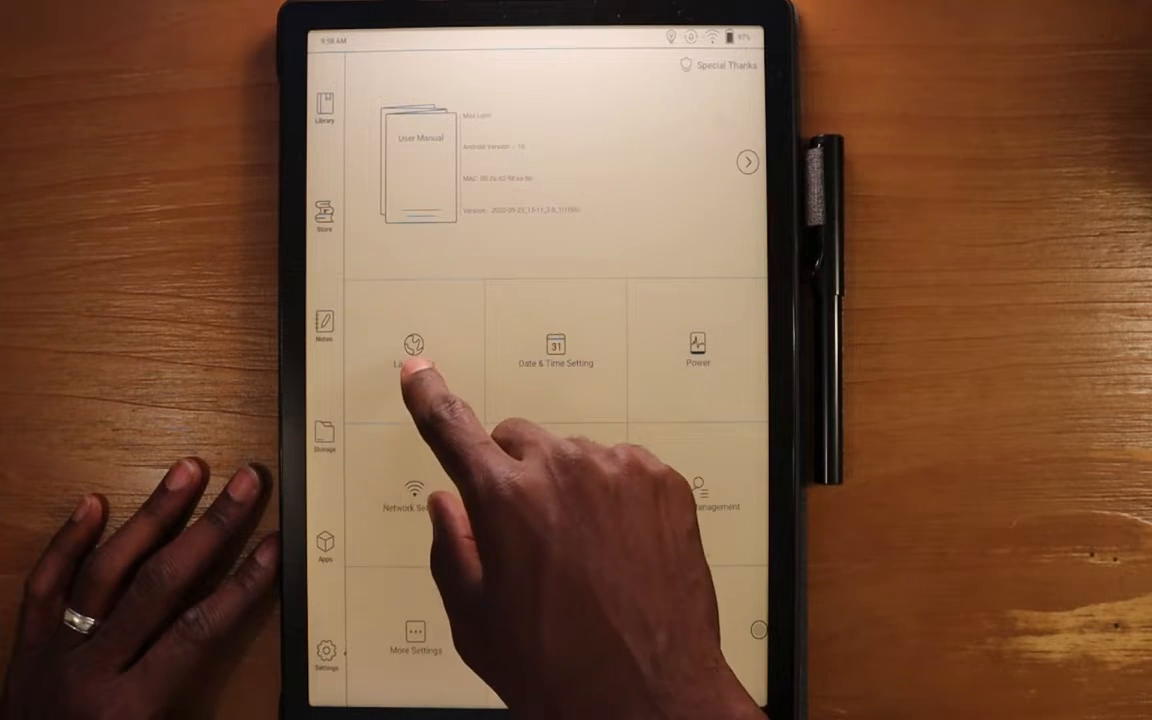
left_click(412, 350)
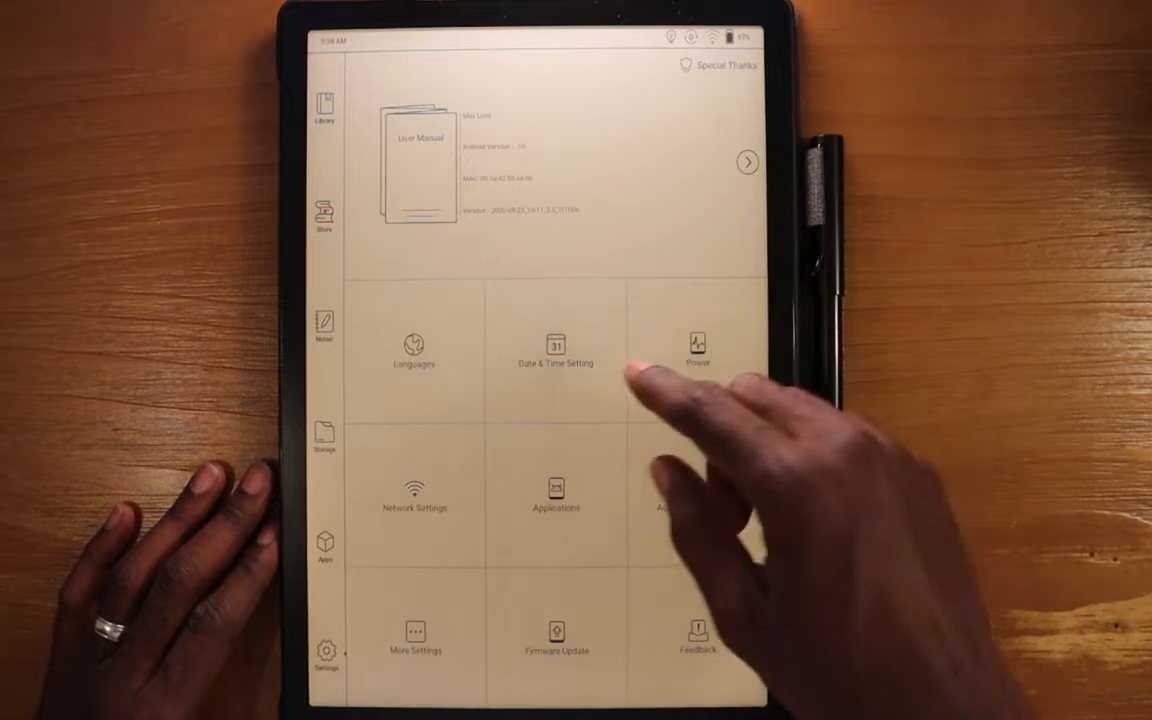
left_click(555, 350)
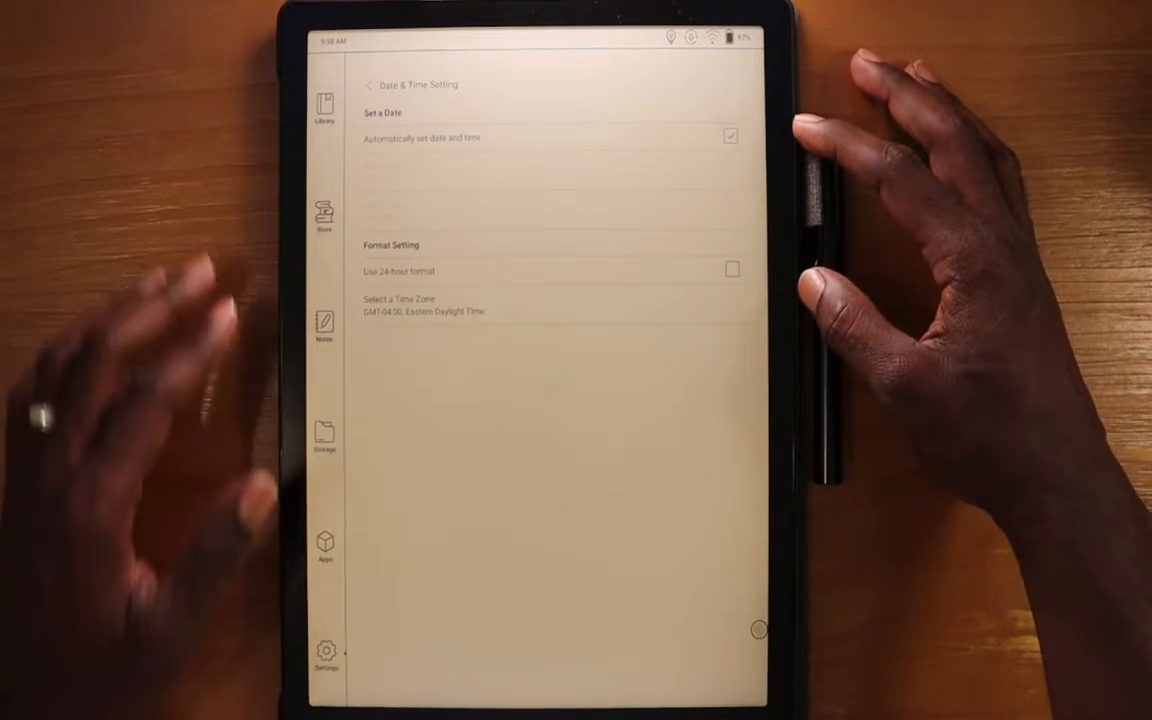
left_click(368, 84)
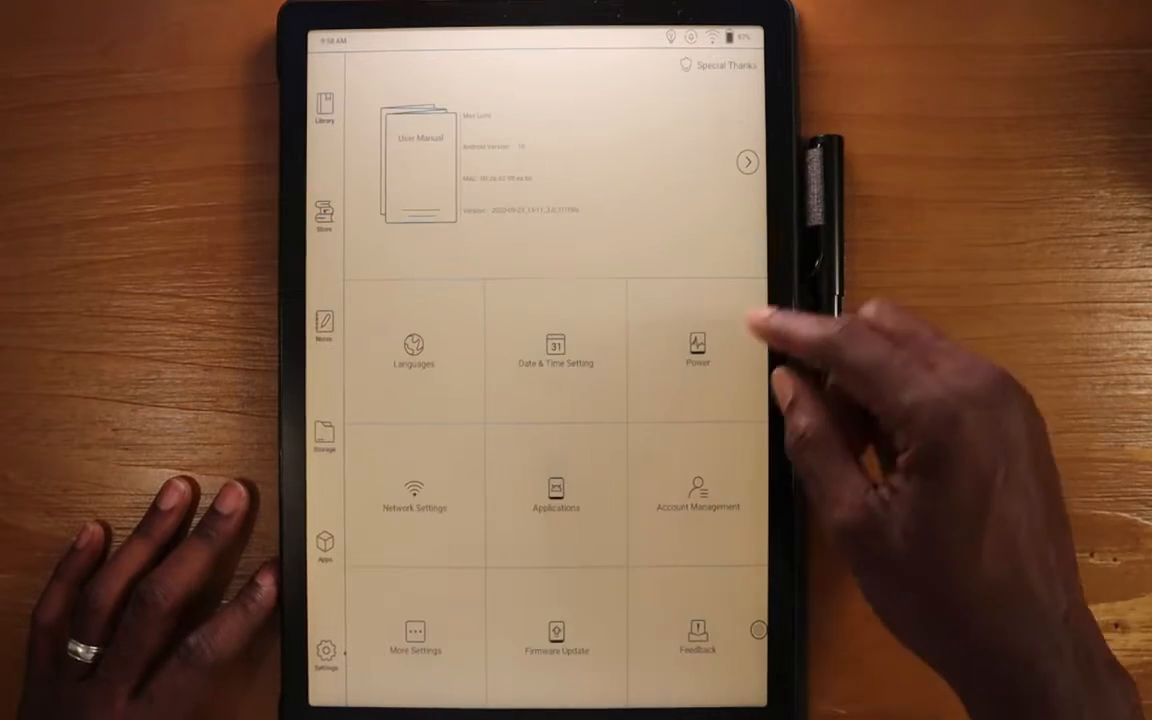
- In Power settings, view the auto-sleep and power-off timeout choices without changing them
left_click(697, 345)
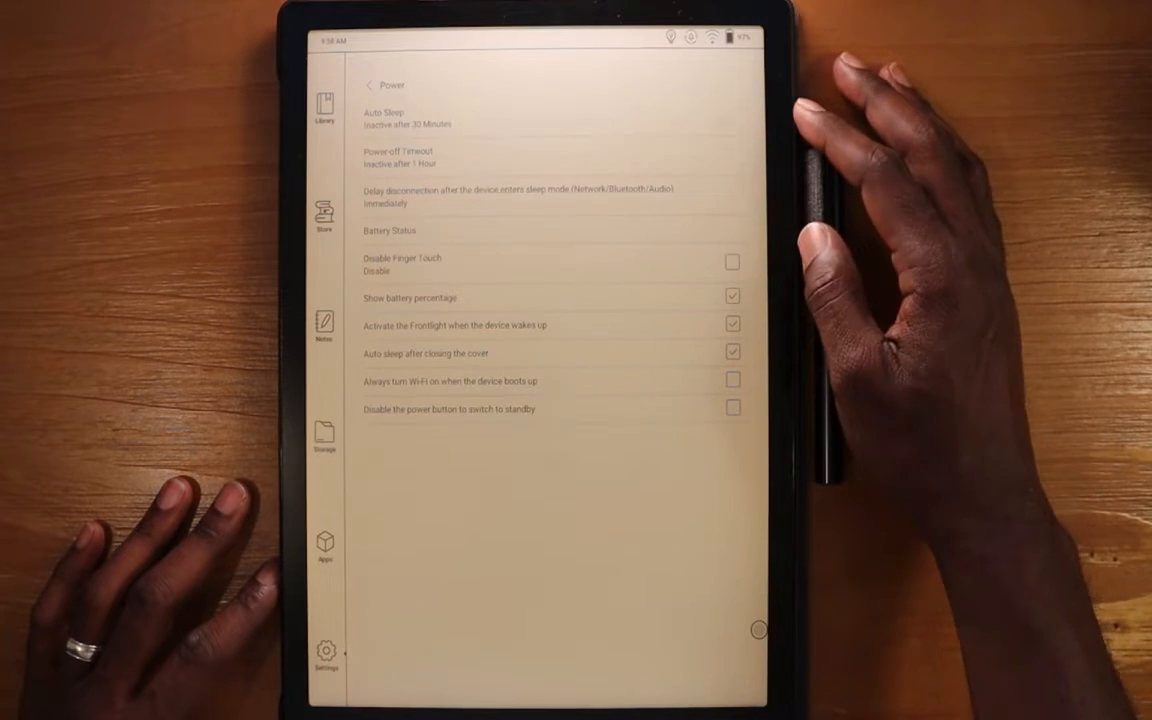
left_click(408, 117)
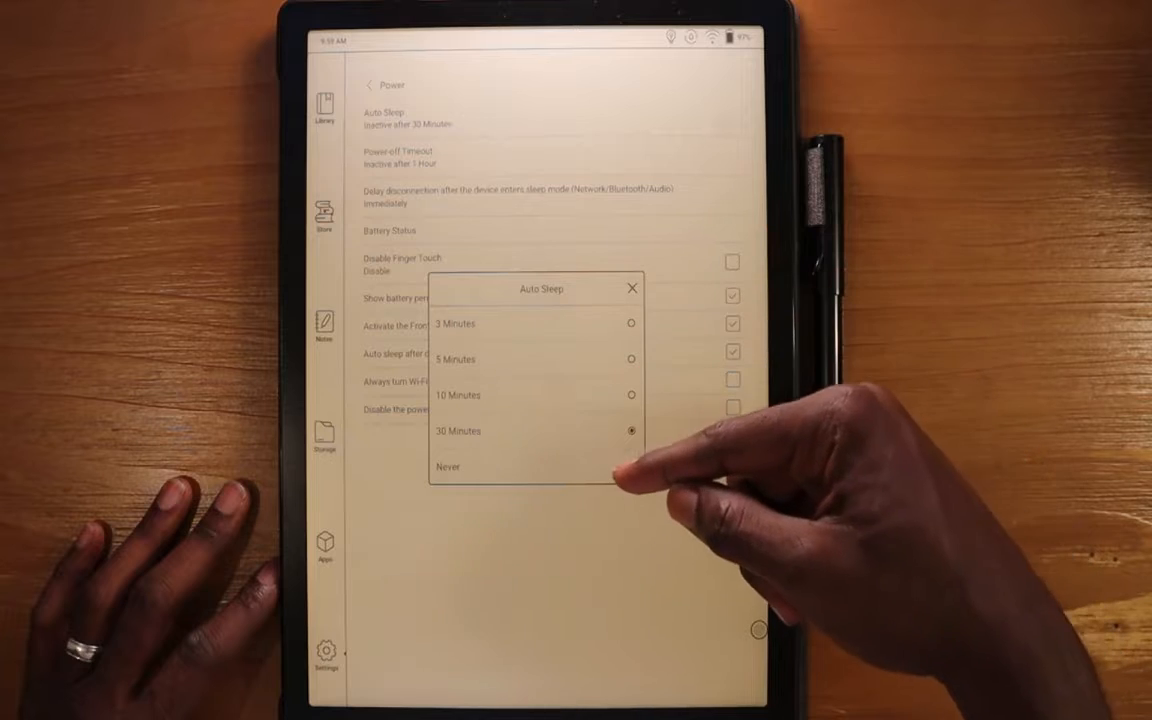
left_click(632, 288)
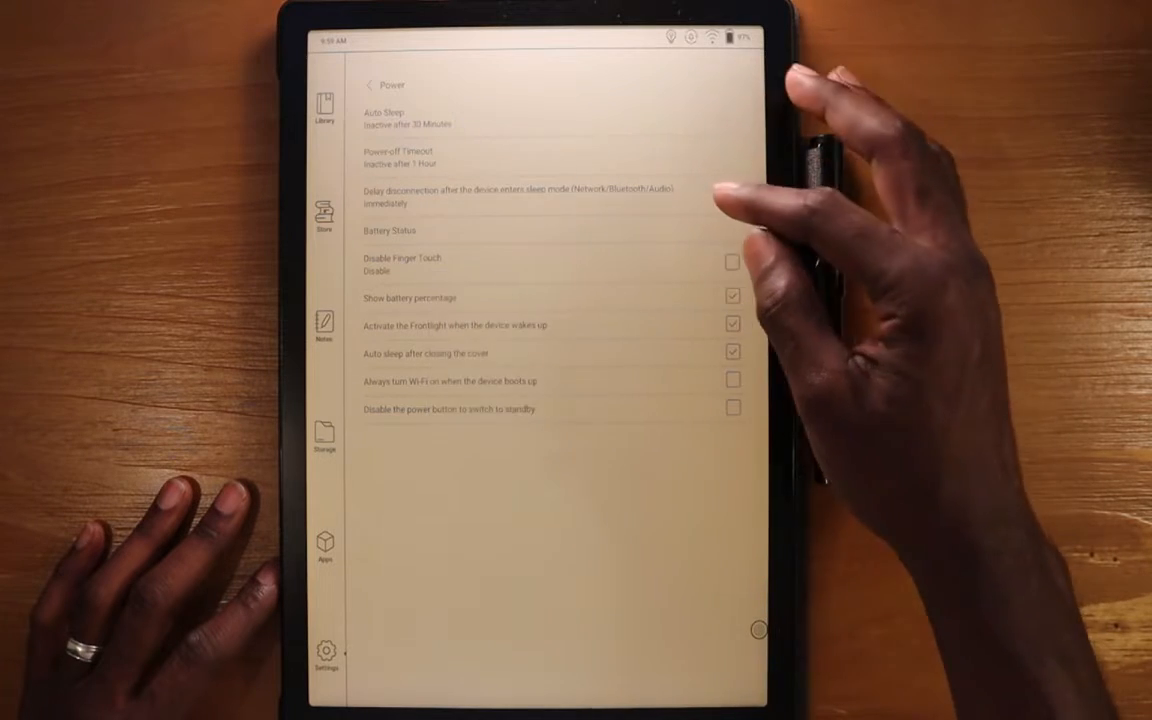
left_click(392, 157)
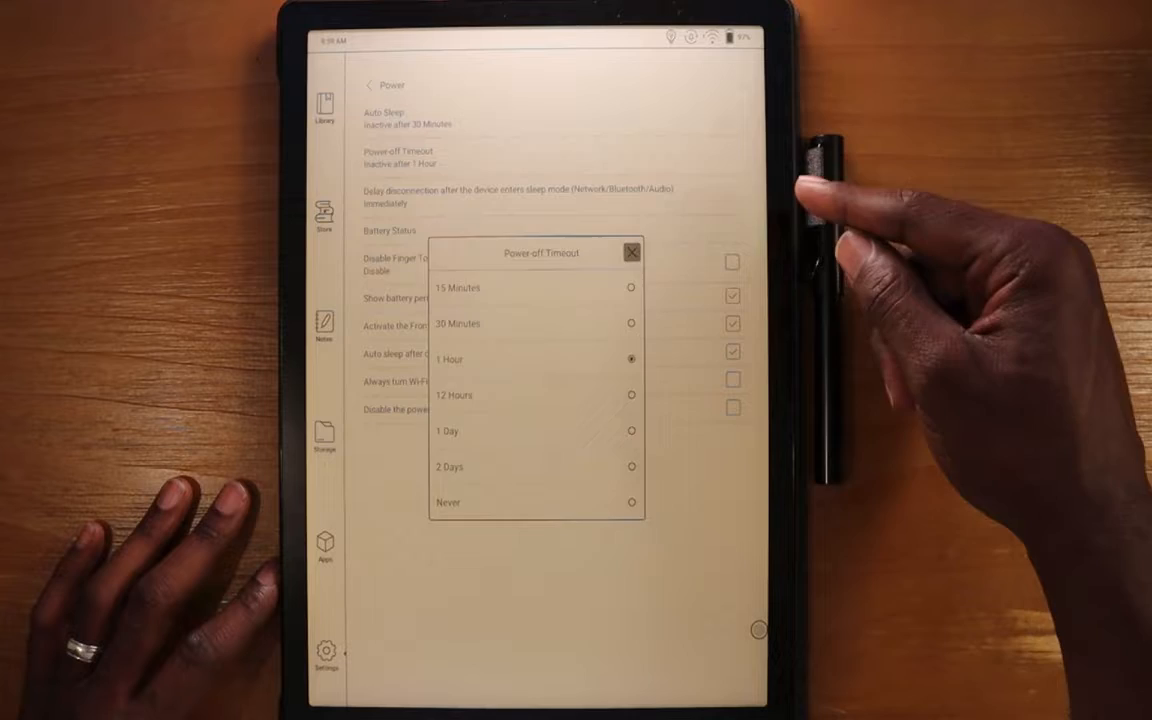
left_click(631, 252)
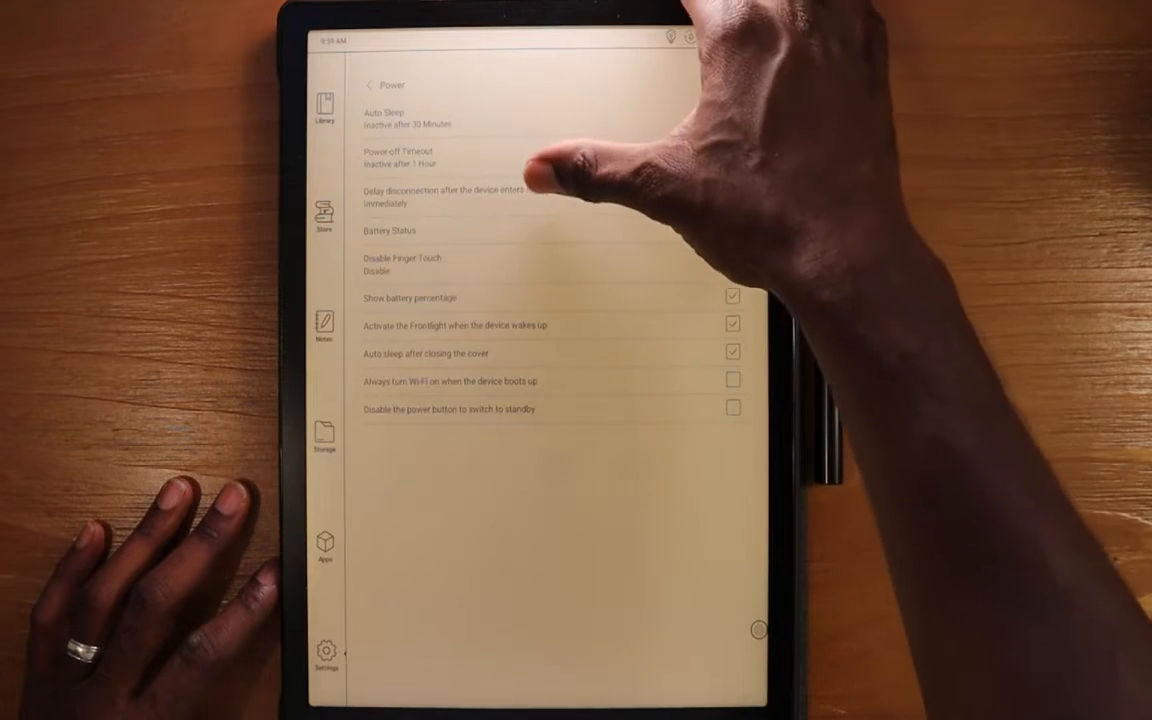
- View the delay choices for disconnecting after sleep, then close them unchanged
left_click(732, 262)
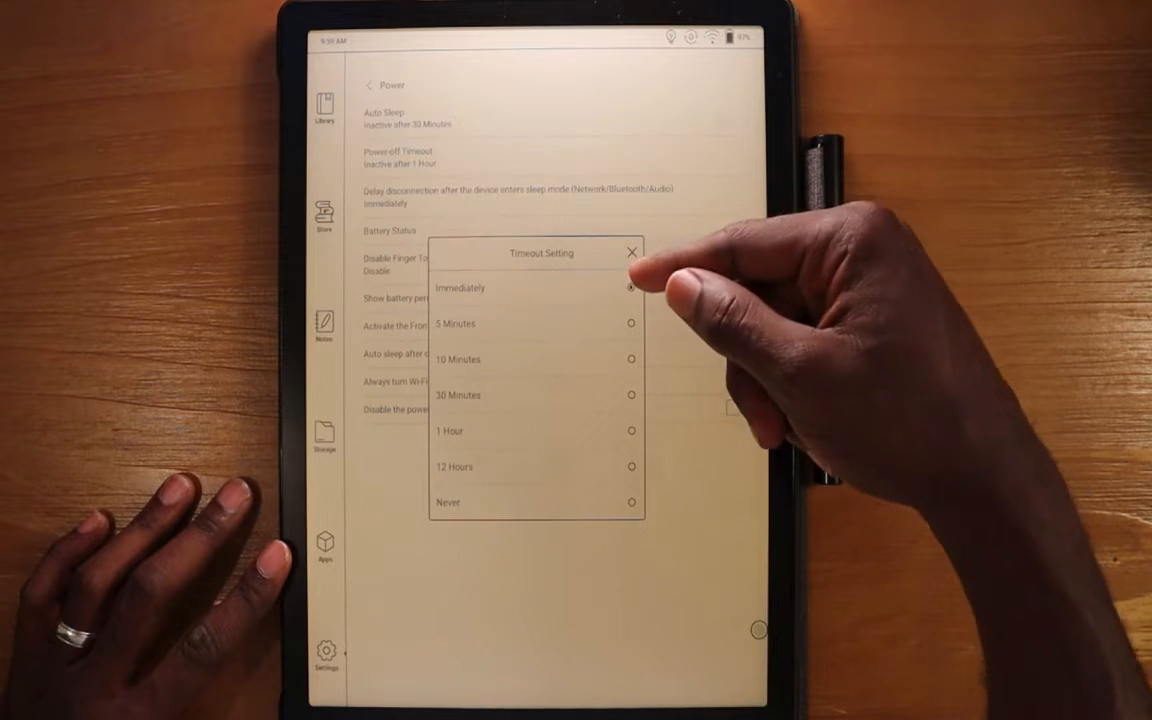
left_click(460, 288)
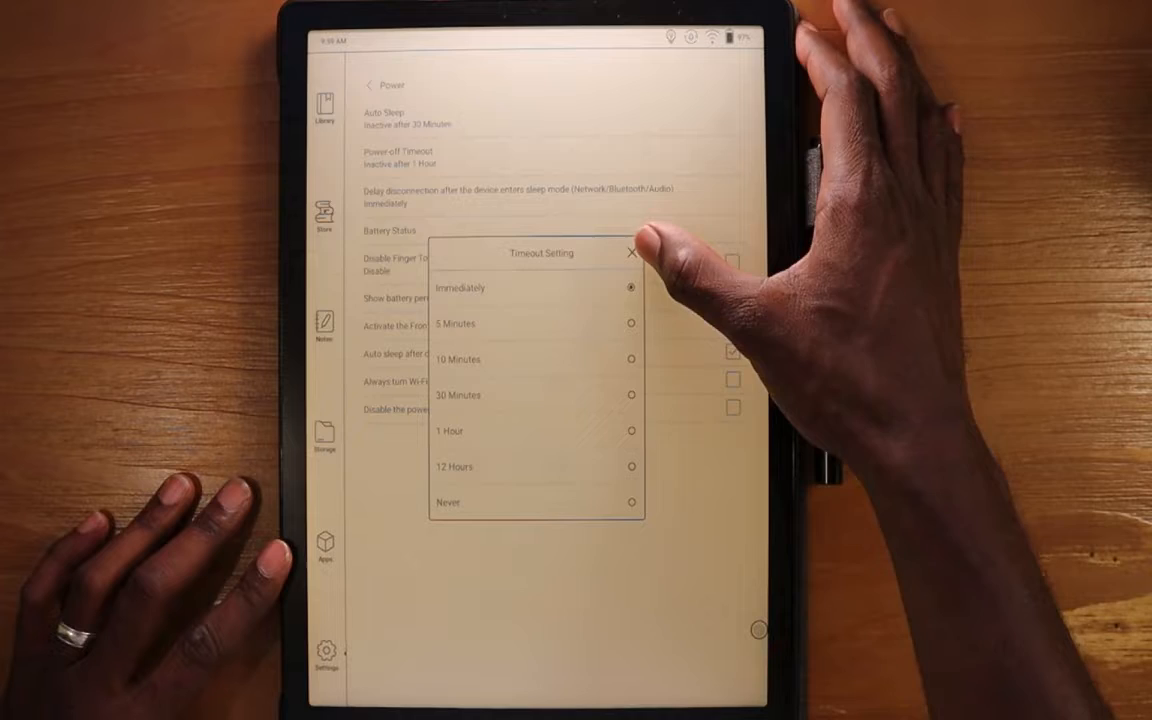
left_click(630, 252)
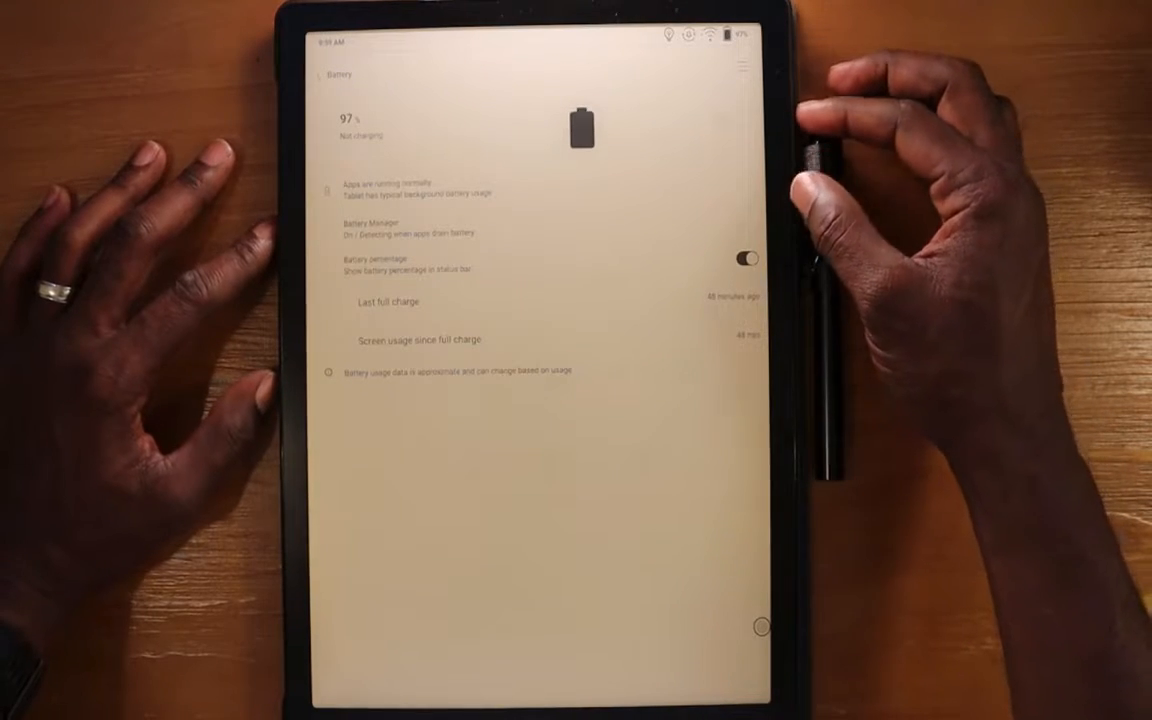
- Switch the status-bar battery percentage off and back on, leaving it enabled
left_click(751, 259)
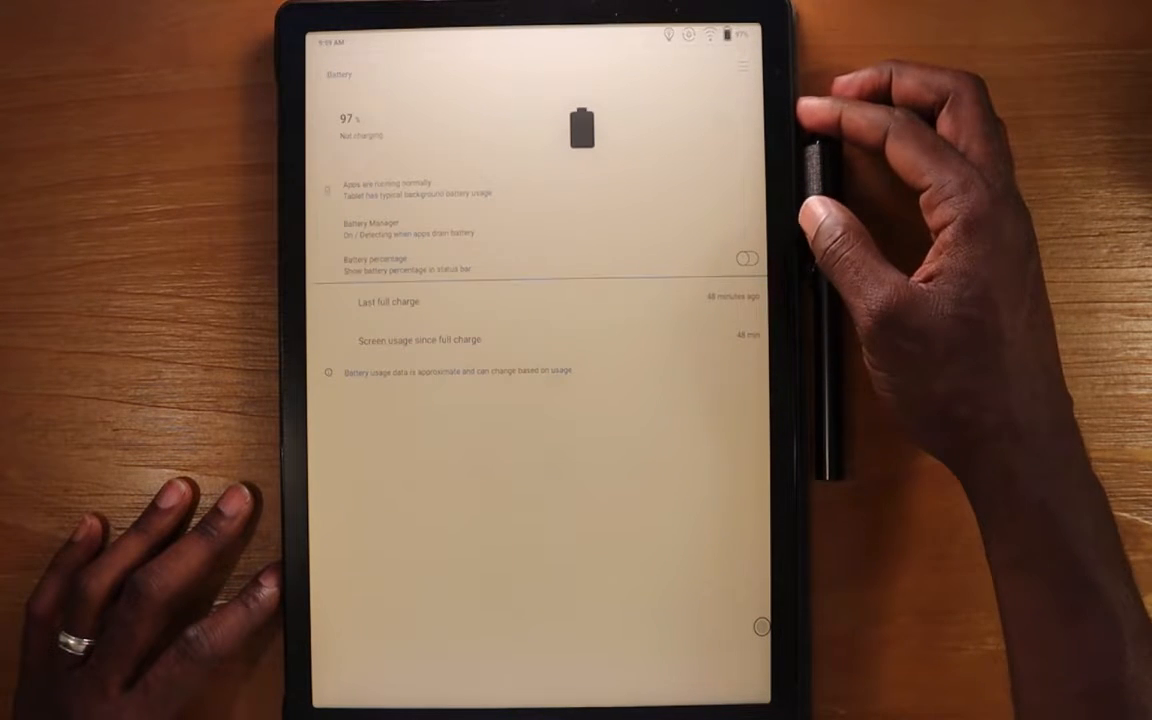
left_click(748, 259)
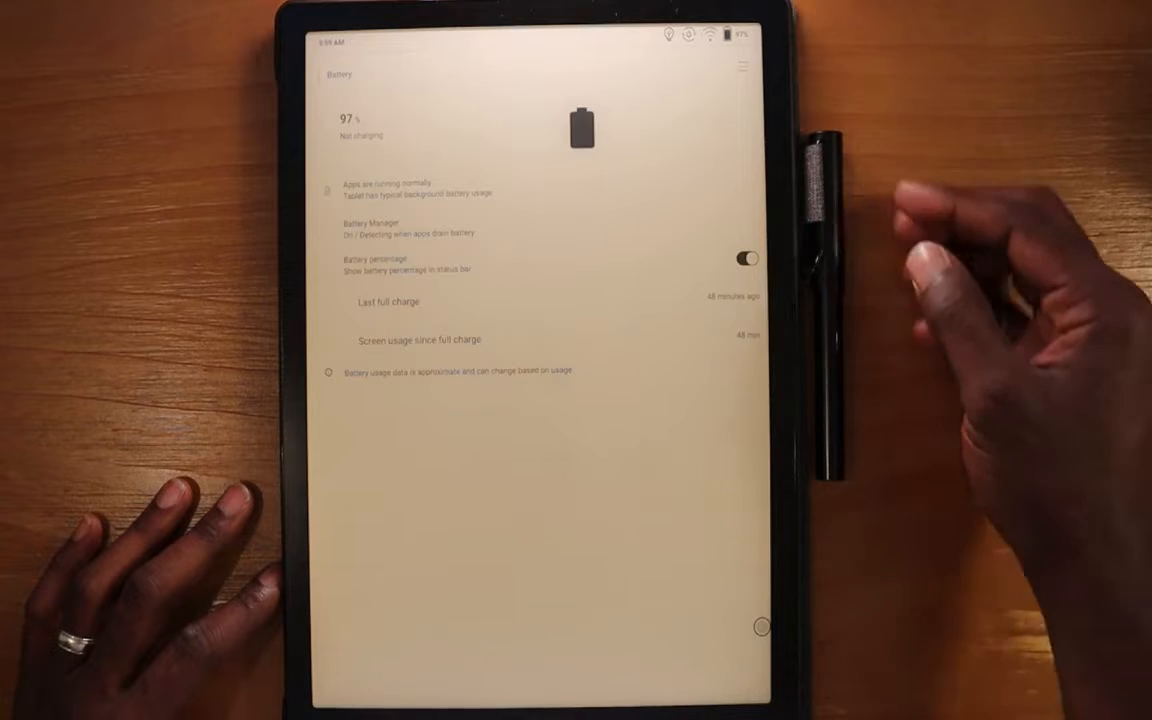
left_click(748, 259)
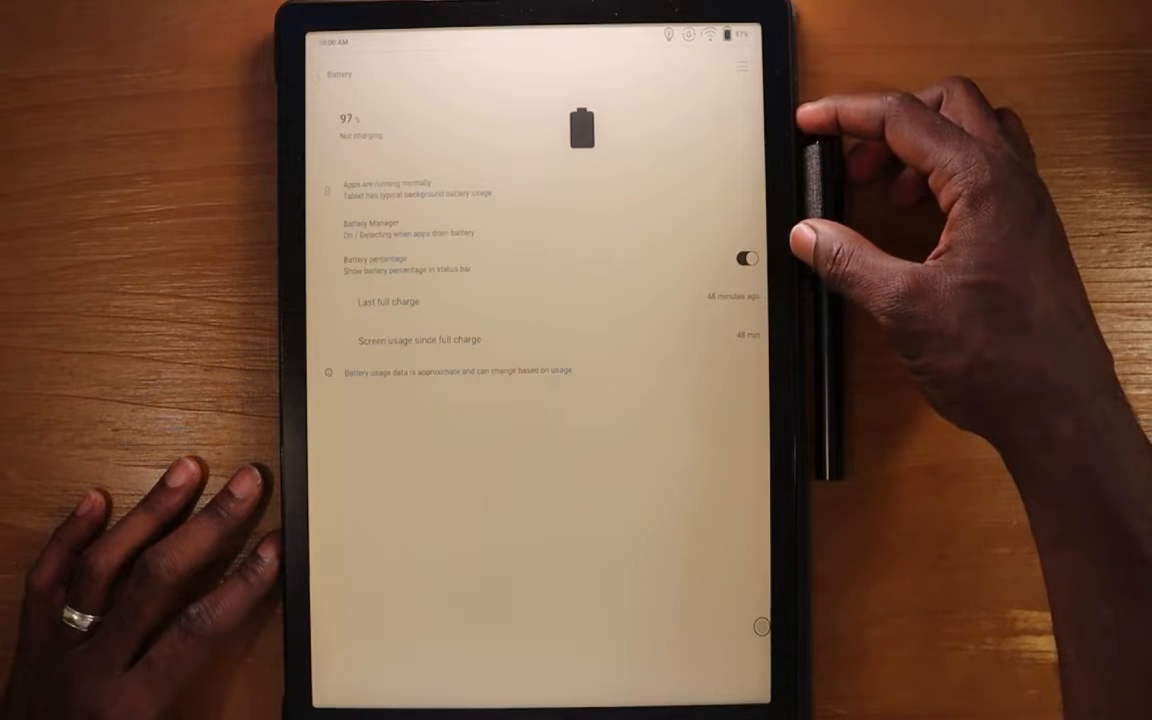
mouse_move(760, 300)
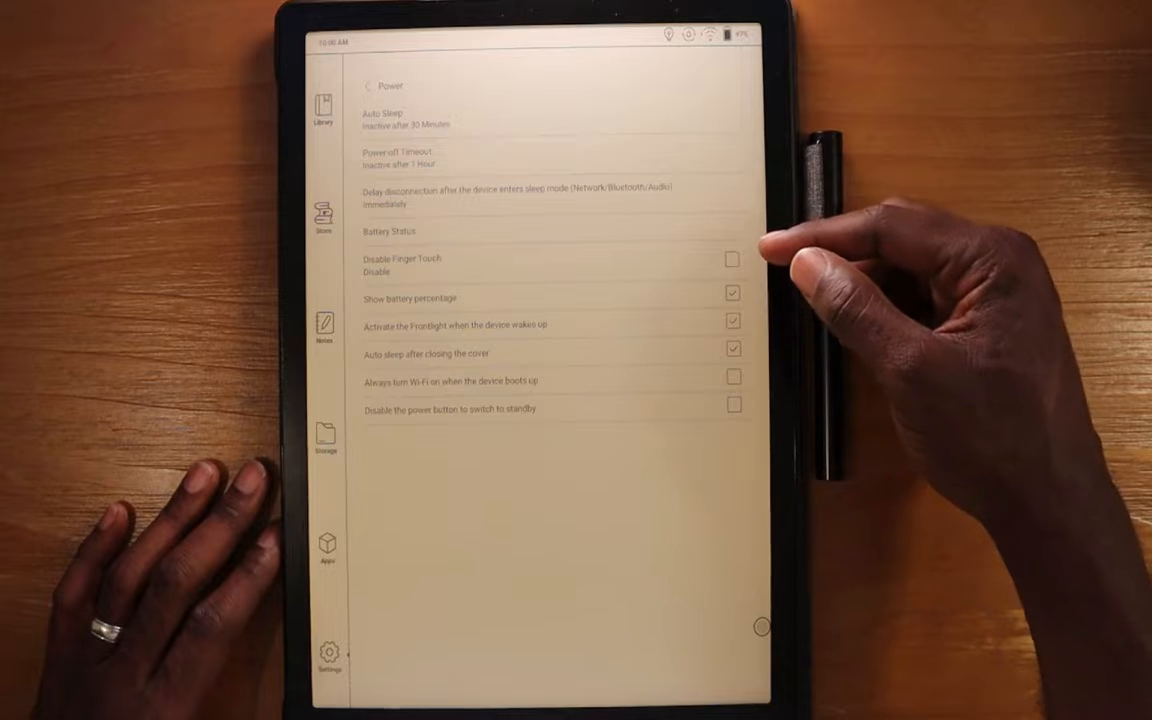
- Toggle Disable Finger Touch on and off, then leave battery percentage hidden after toggling it
left_click(732, 259)
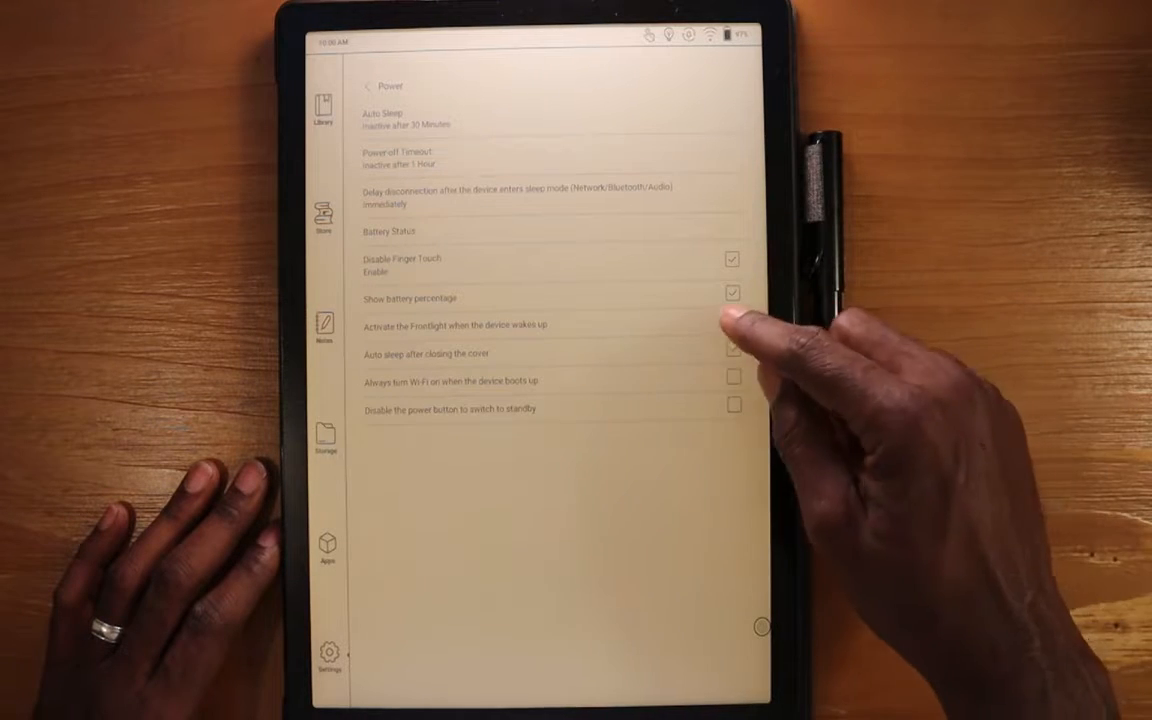
left_click(733, 321)
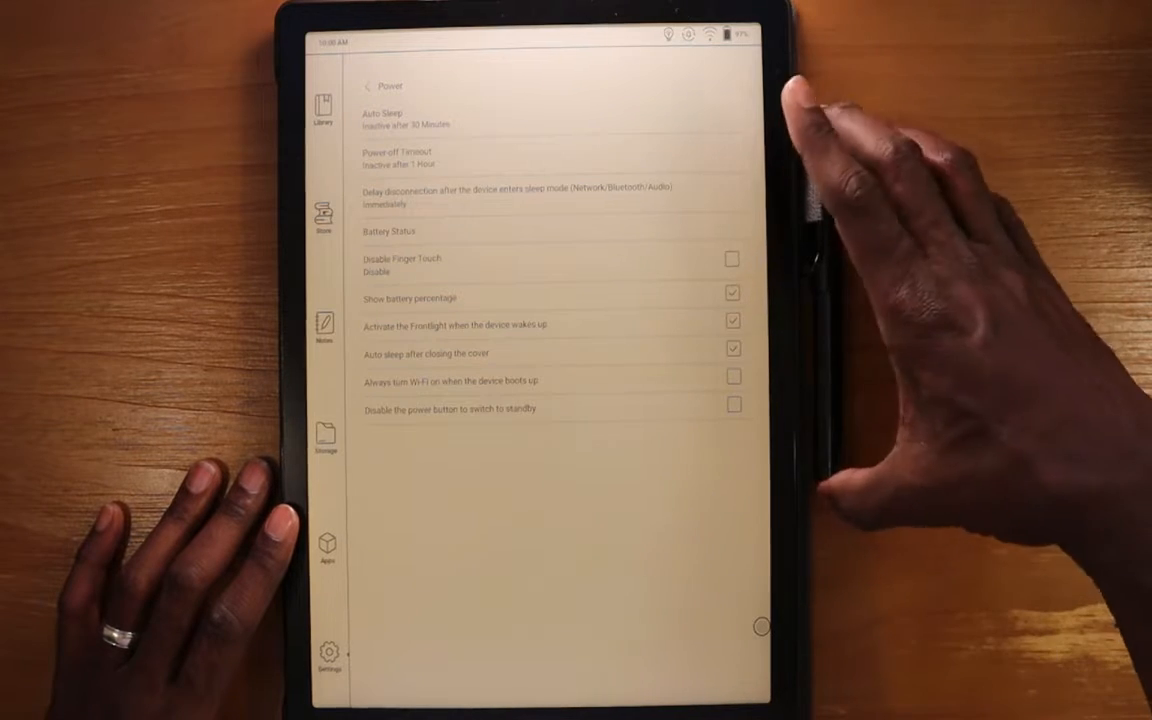
left_click(733, 292)
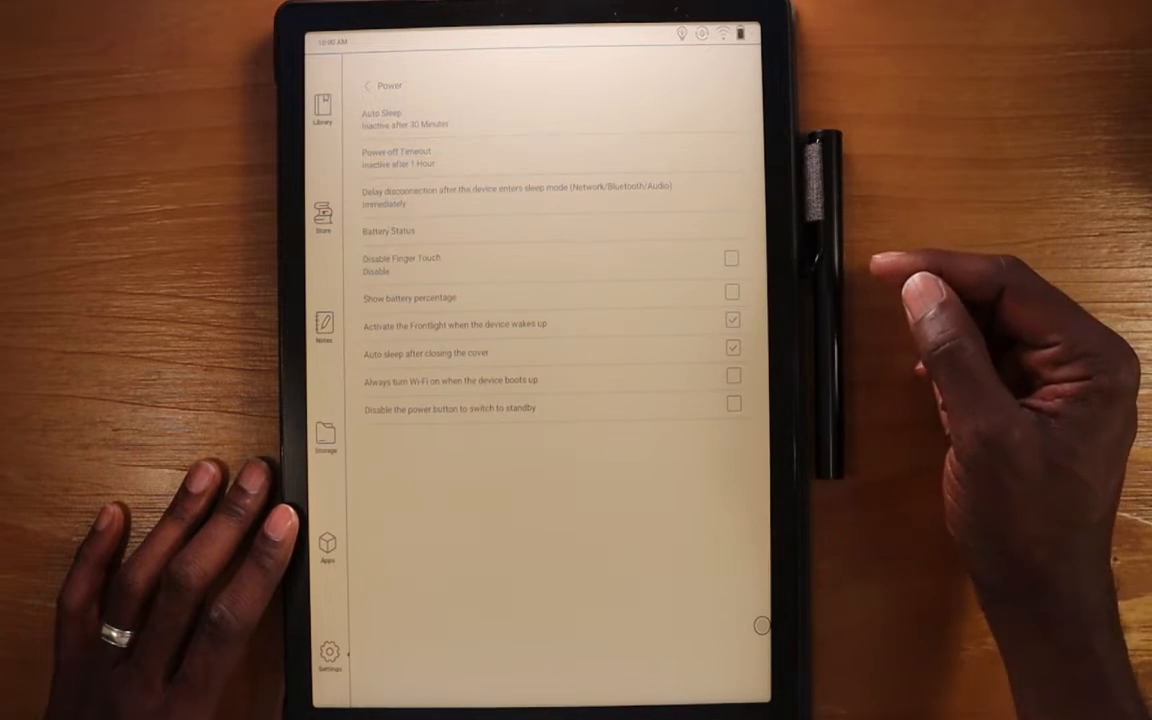
left_click(733, 291)
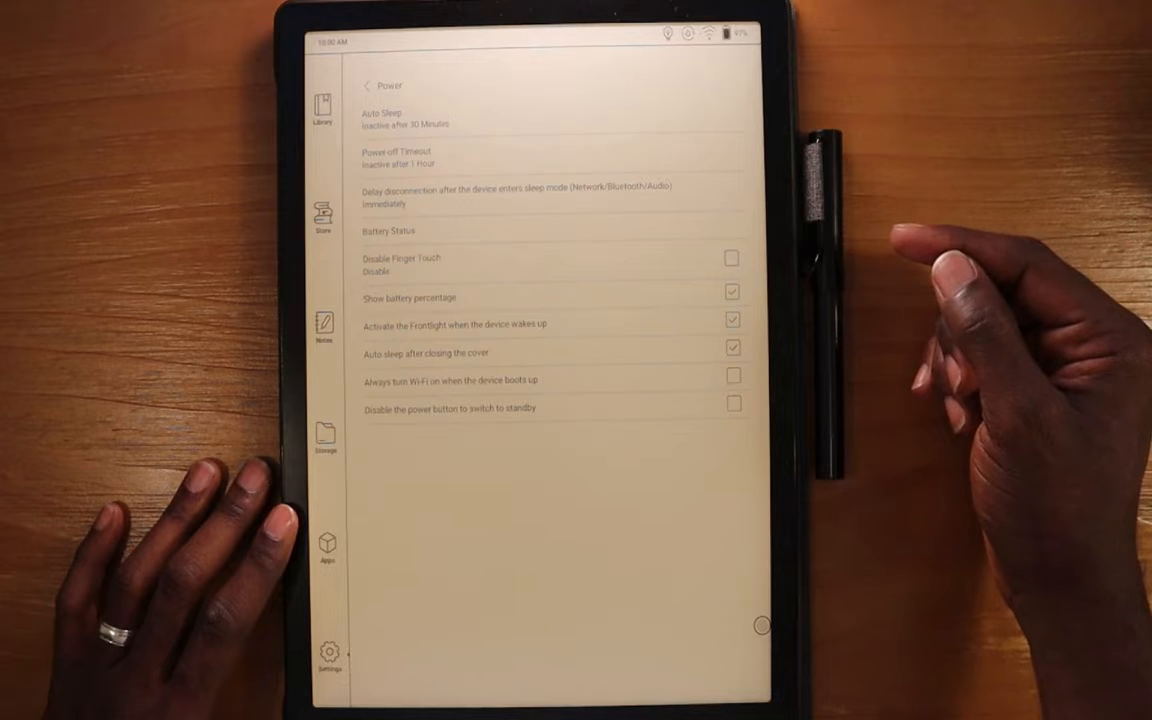
left_click(733, 292)
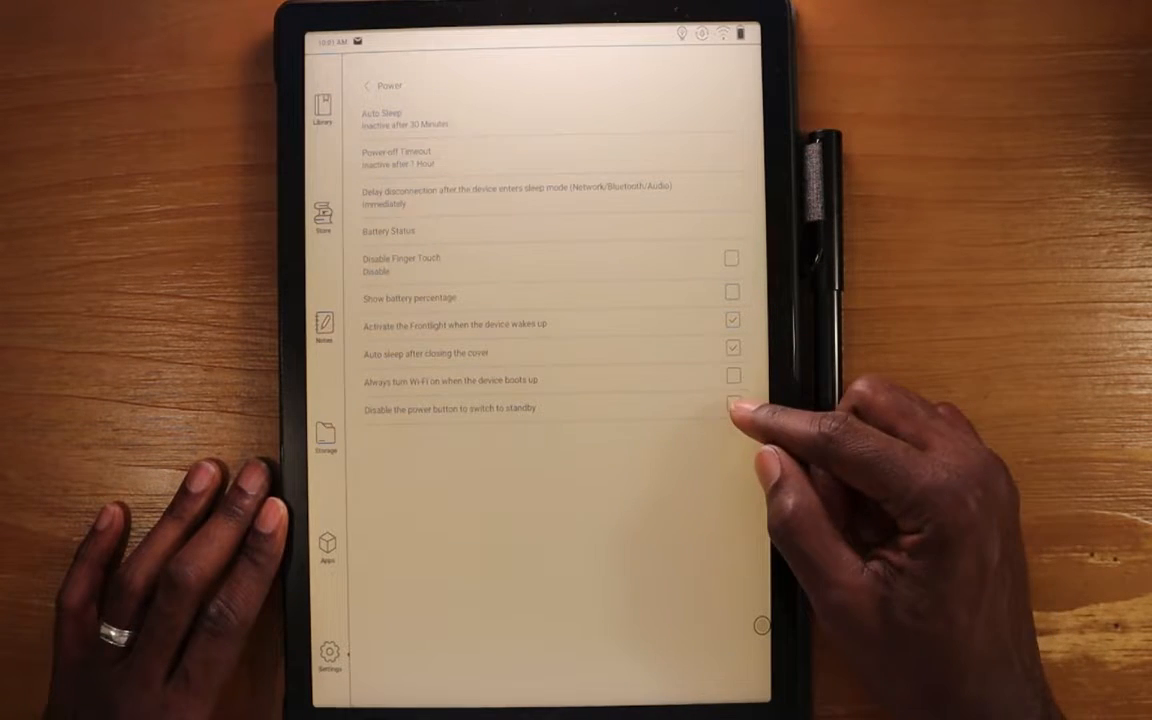
left_click(733, 404)
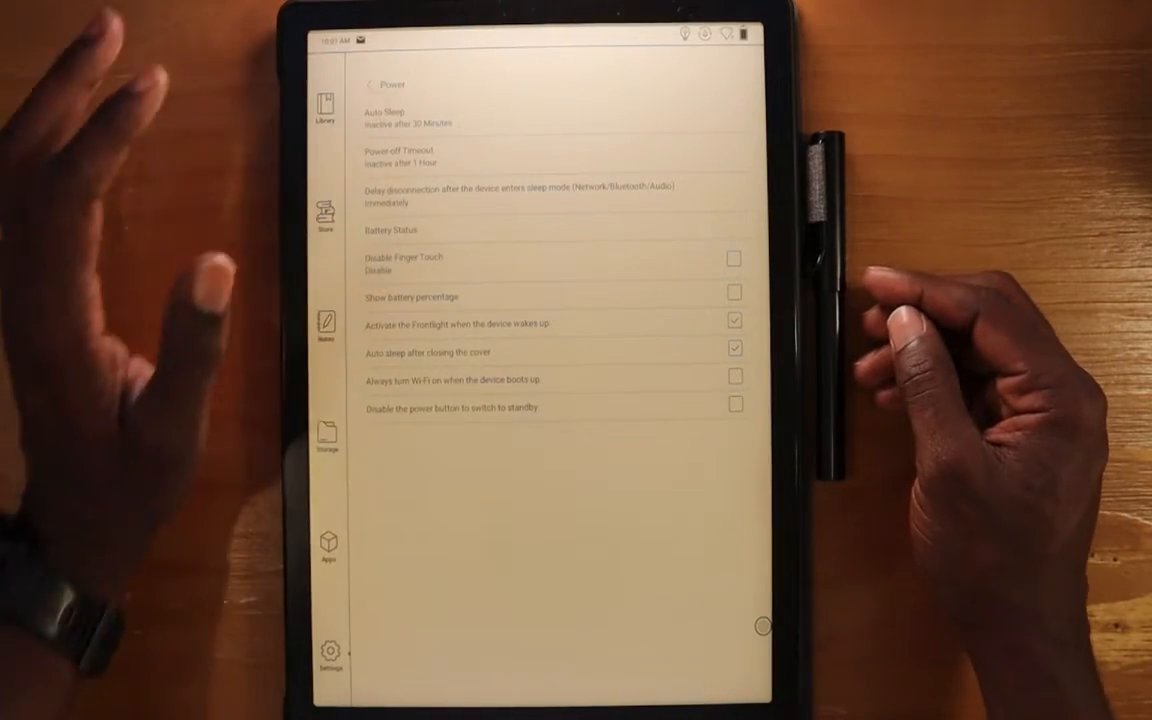
- Go to Network Settings, view the connected Wi-Fi network's details, then cancel
left_click(371, 84)
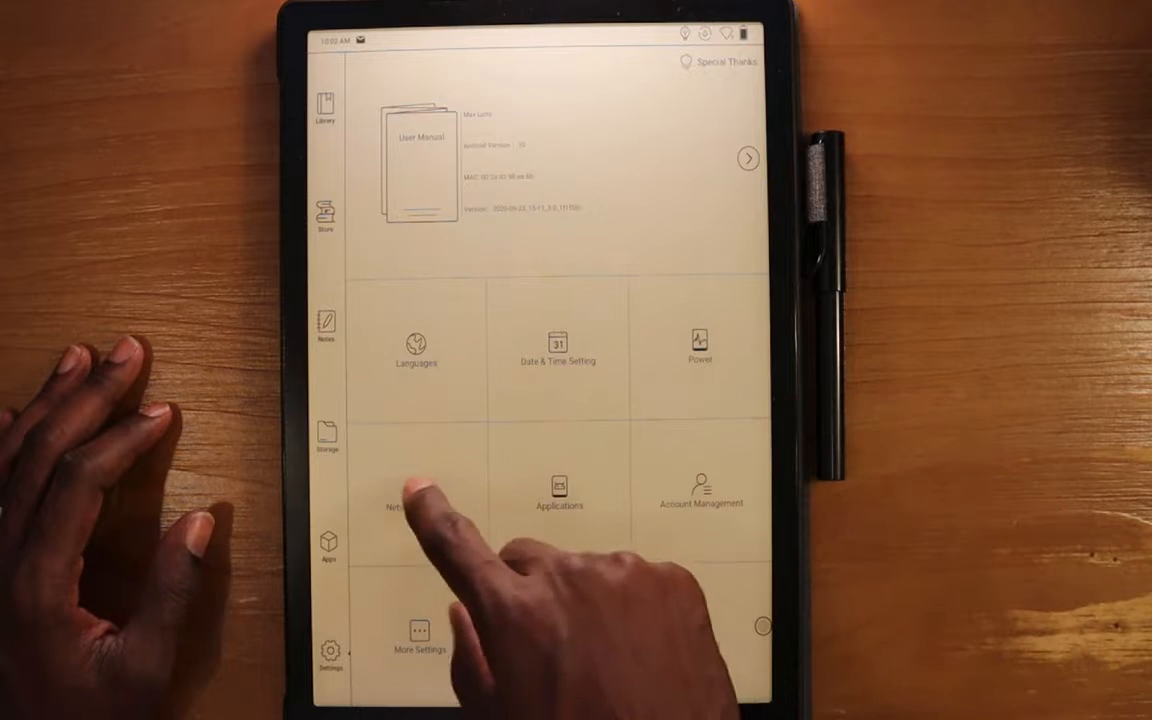
left_click(402, 490)
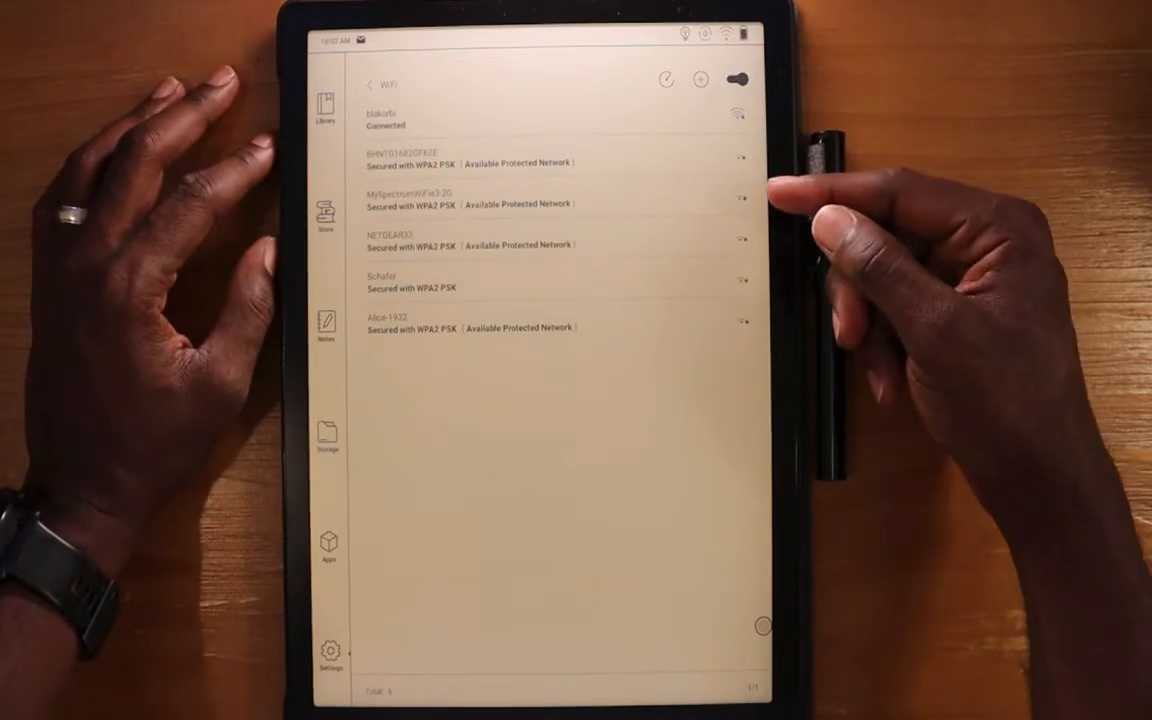
mouse_move(800, 190)
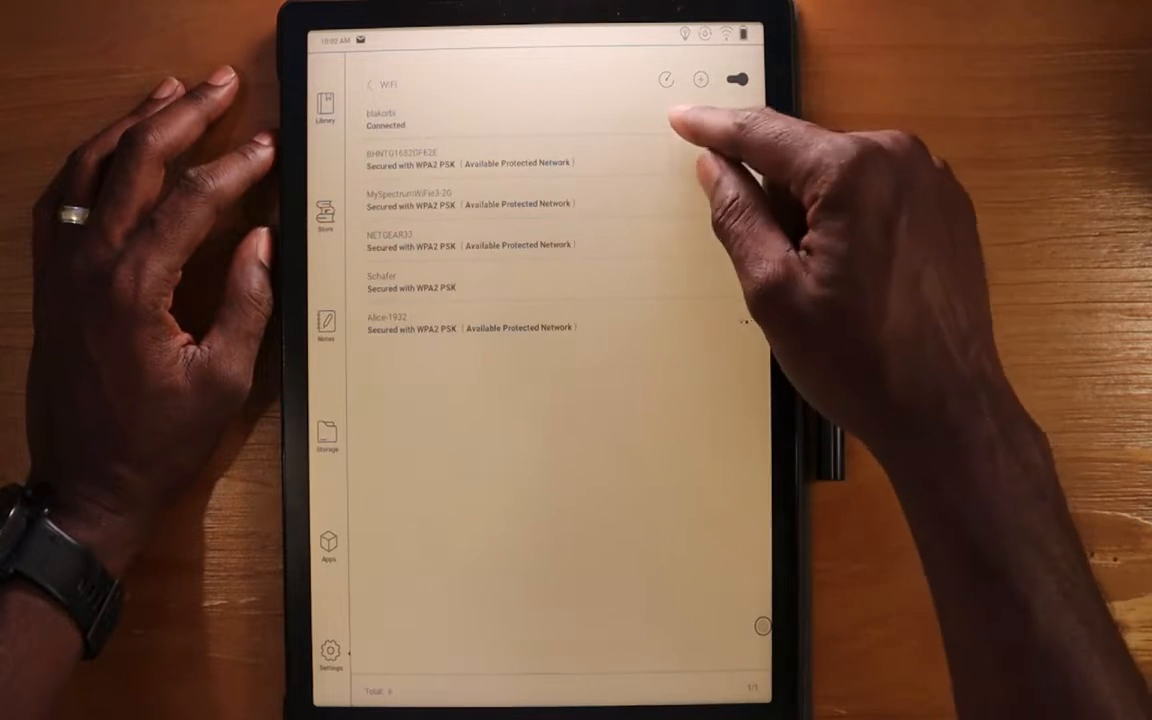
left_click(385, 120)
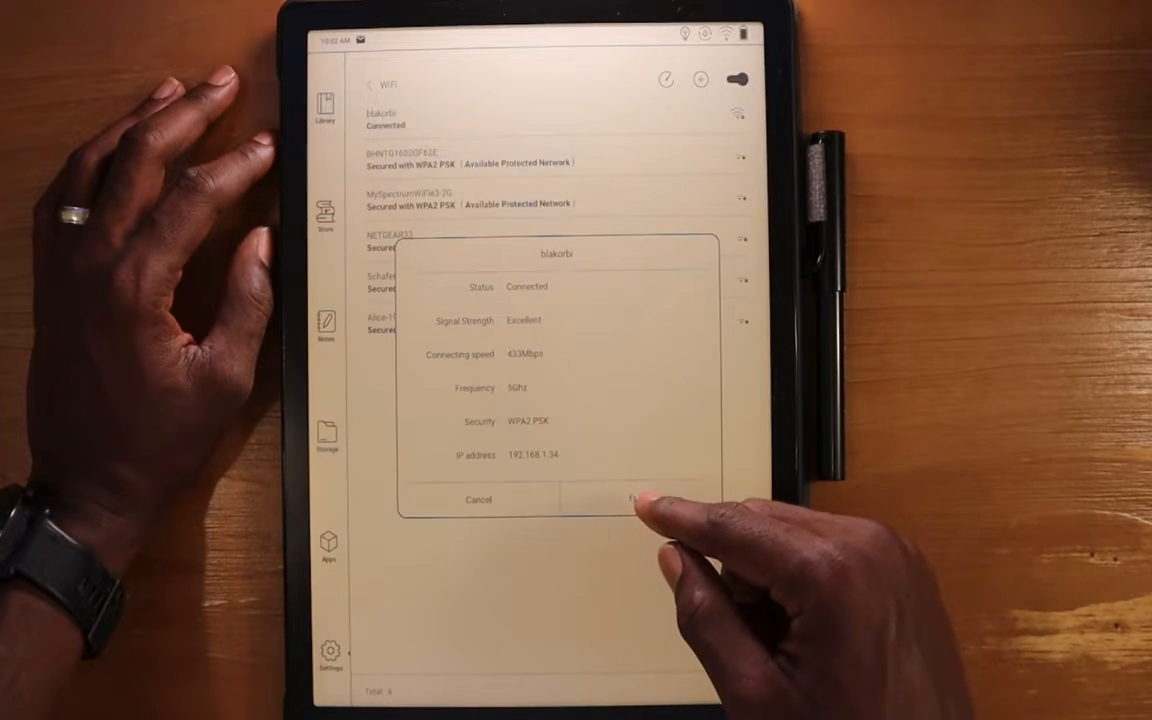
left_click(635, 499)
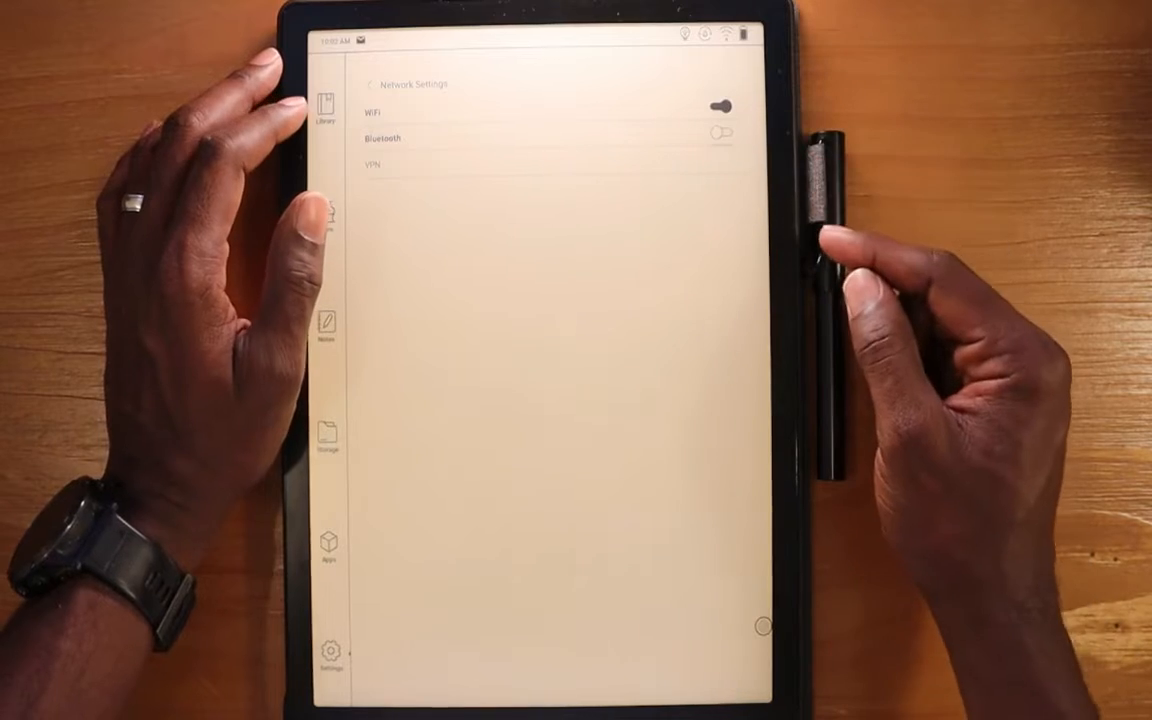
- Turn Bluetooth on, check its paired devices page, and go back to settings
left_click(721, 137)
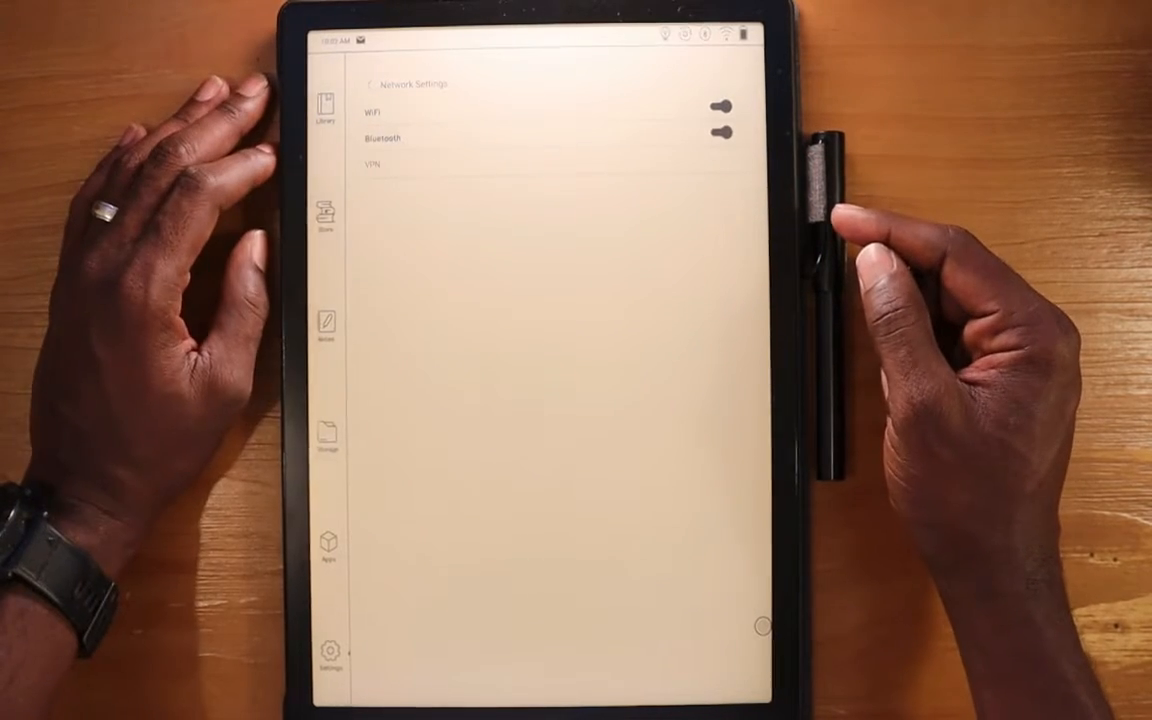
left_click(381, 137)
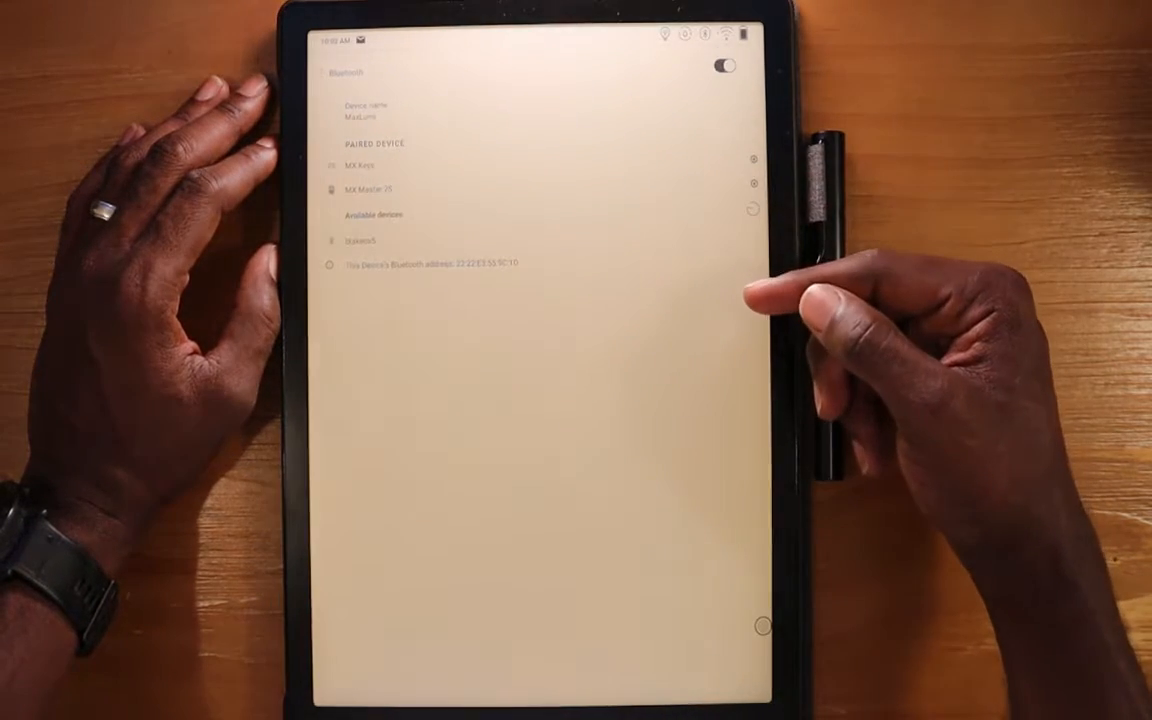
left_click(351, 161)
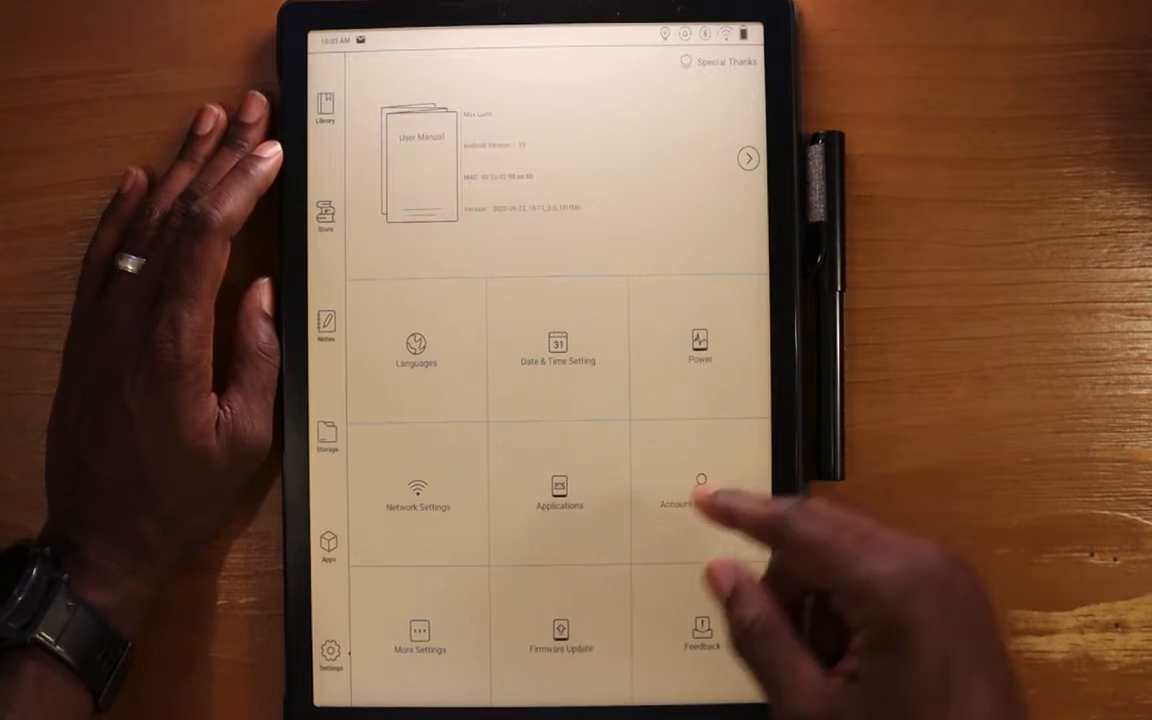
- Open Applications, then Application Info, and scroll through the installed apps list
left_click(558, 490)
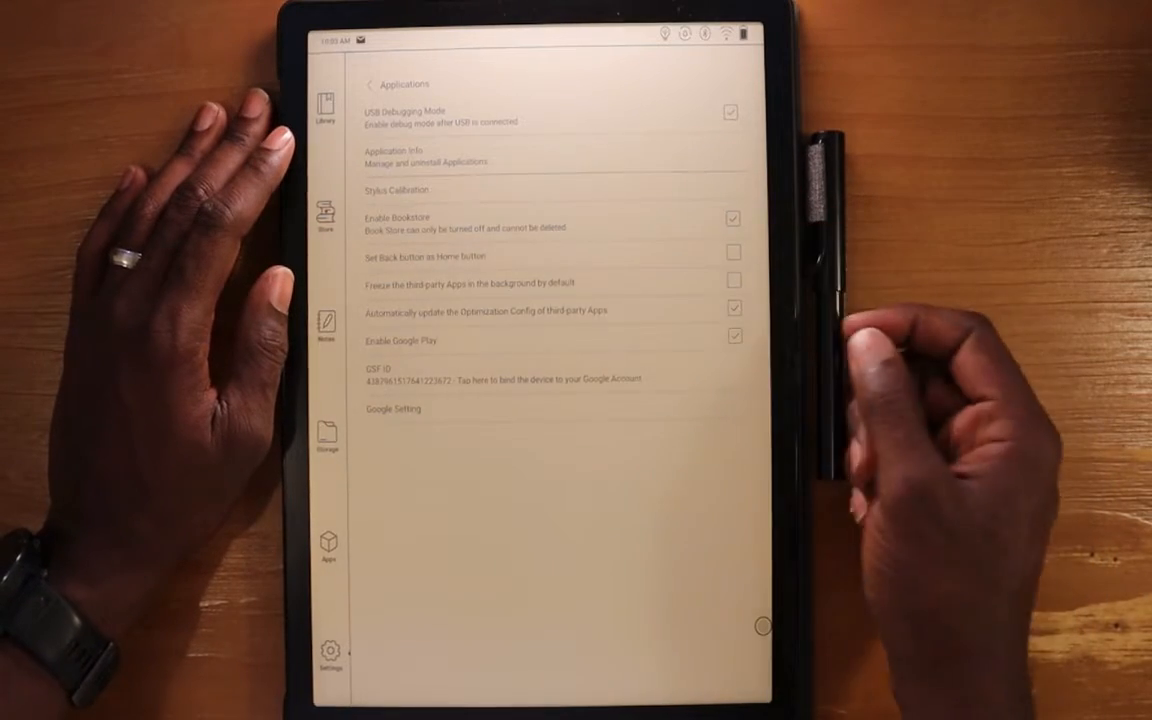
left_click(405, 156)
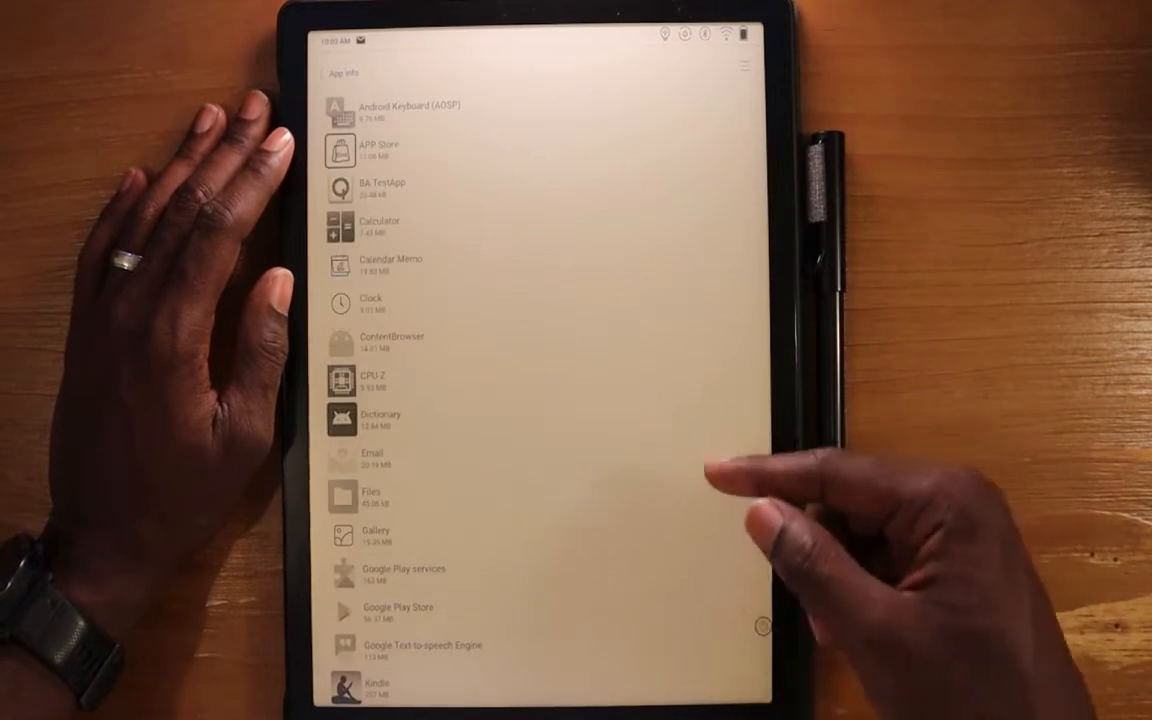
scroll("down", 3)
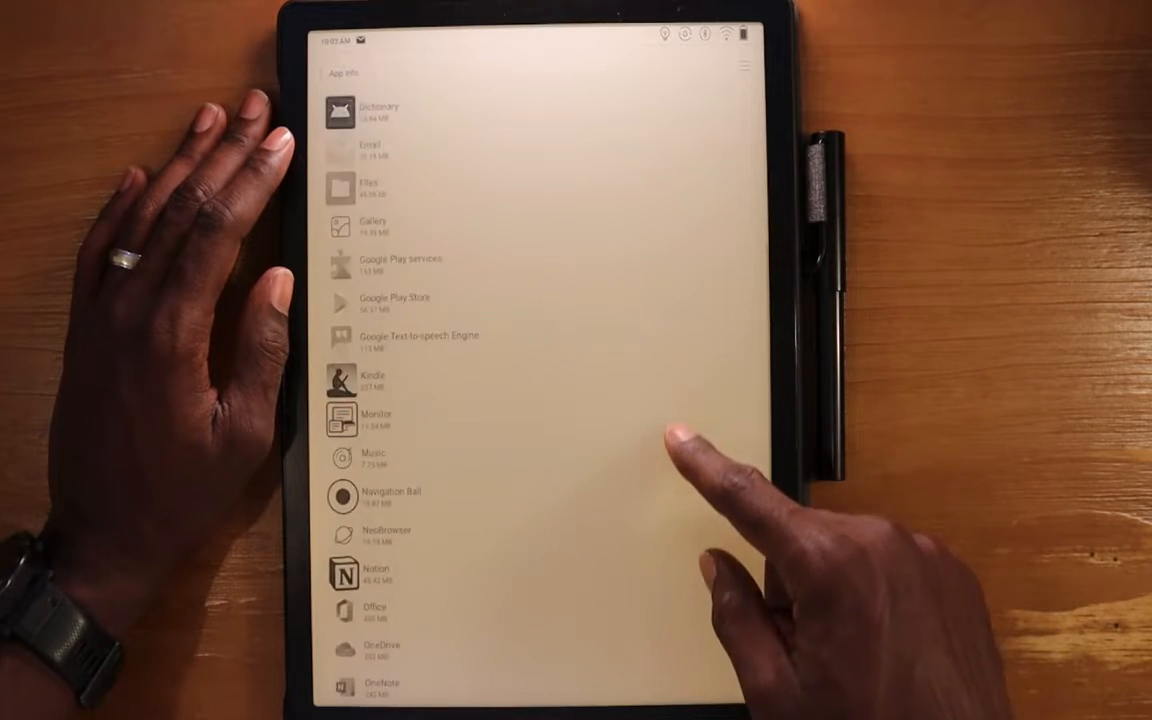
scroll("down", 3)
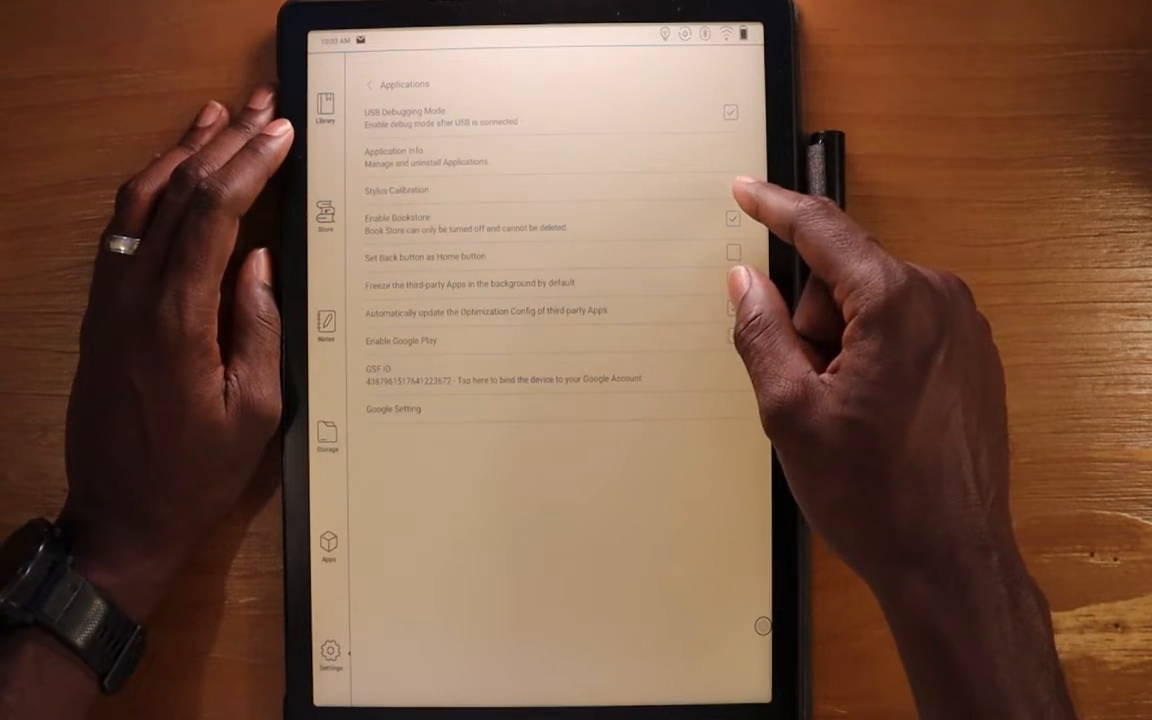
- Disable the built-in Bookstore and turn off Set Back button as Home button
left_click(396, 190)
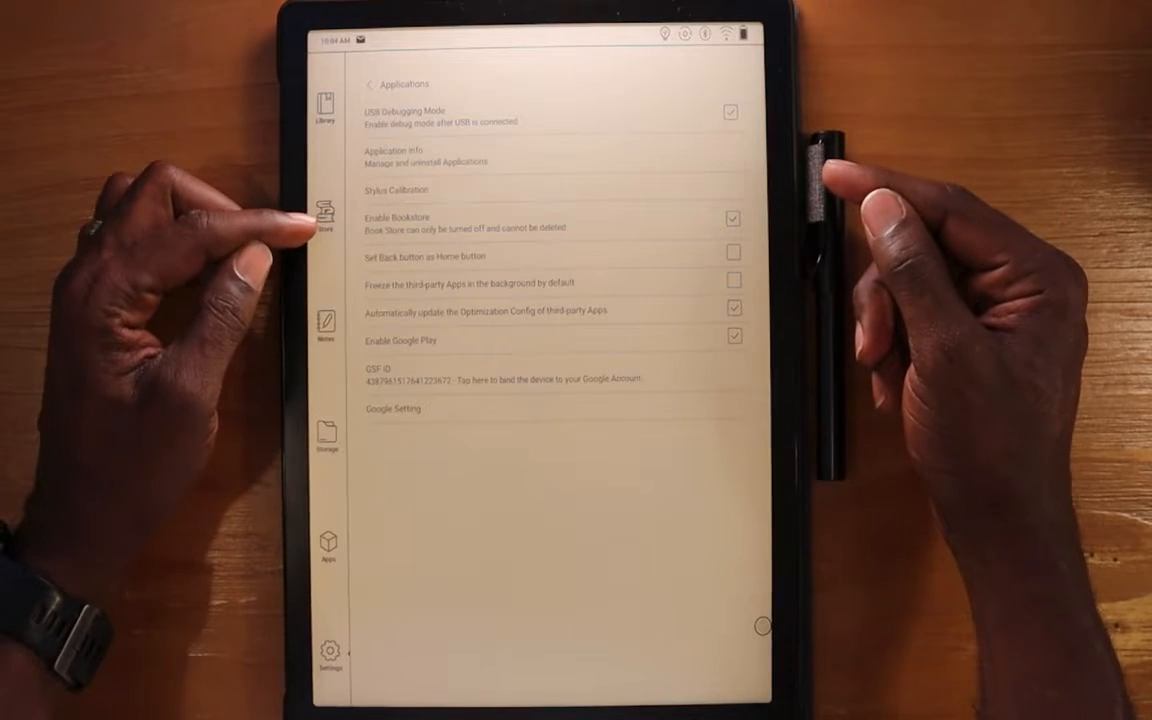
left_click(733, 218)
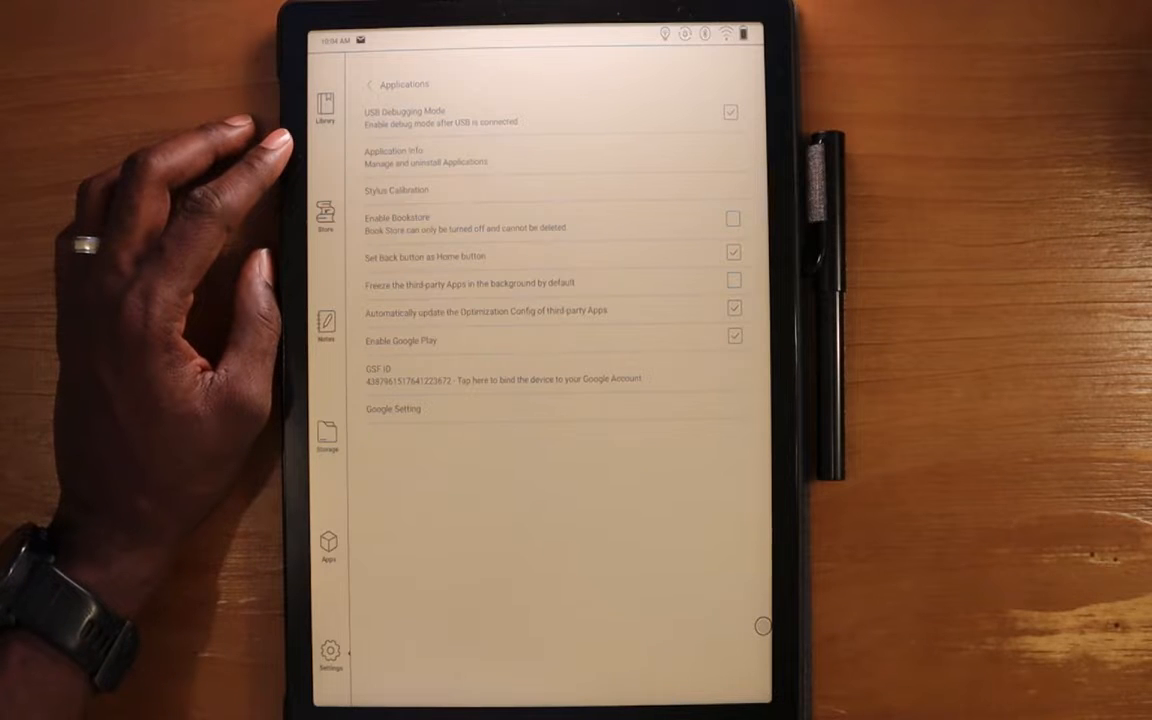
left_click(734, 252)
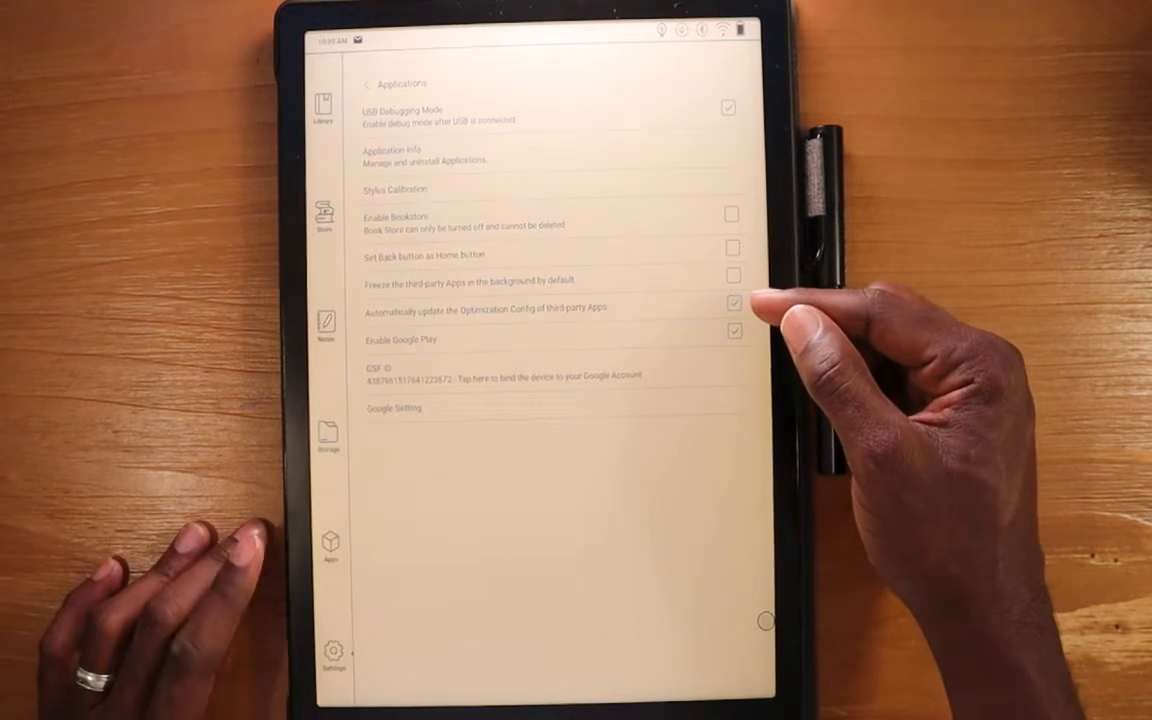
left_click(330, 543)
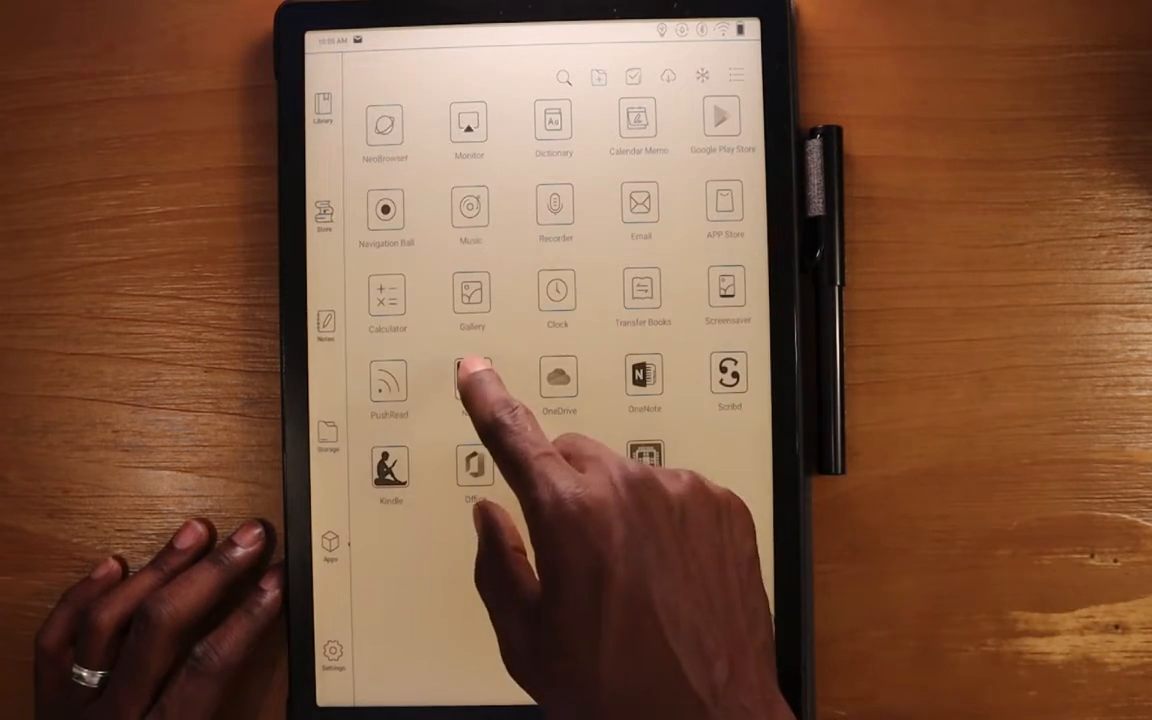
left_click(469, 383)
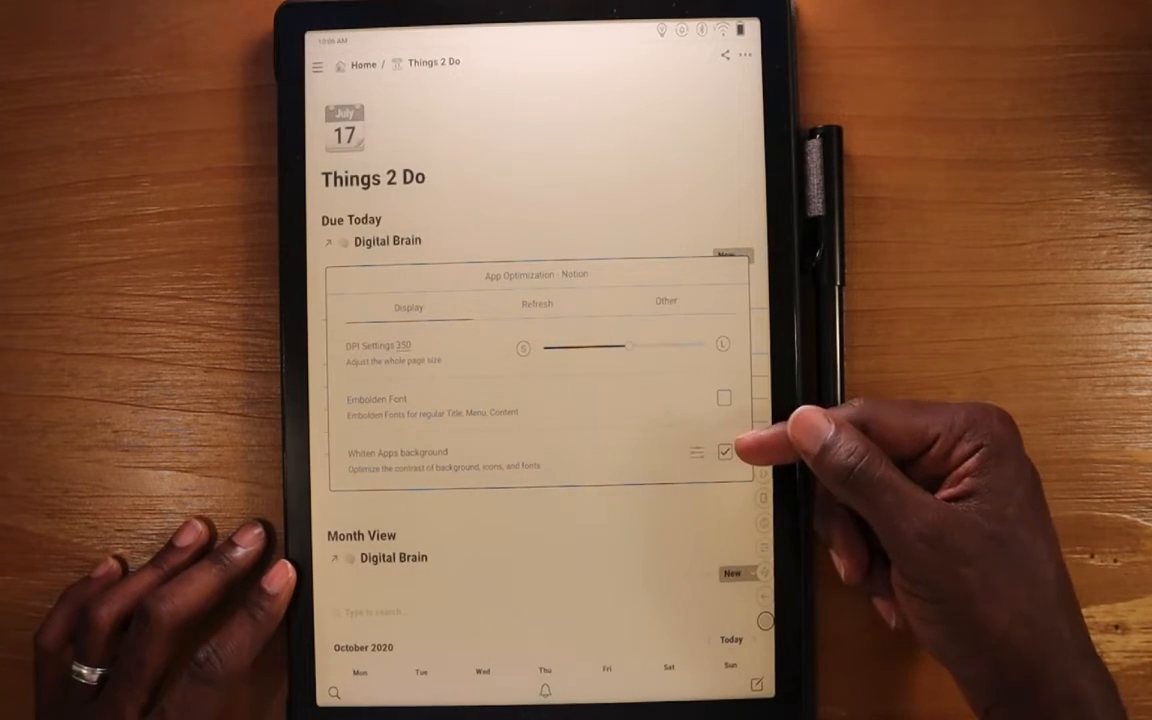
left_click(536, 302)
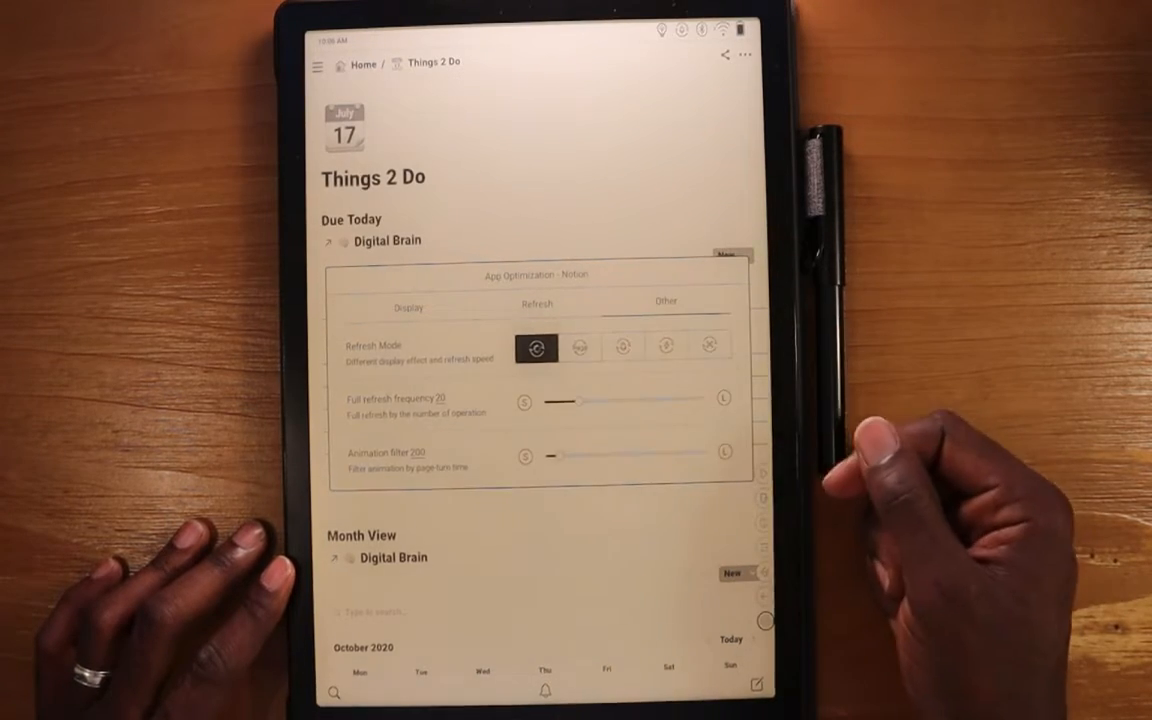
left_click(666, 301)
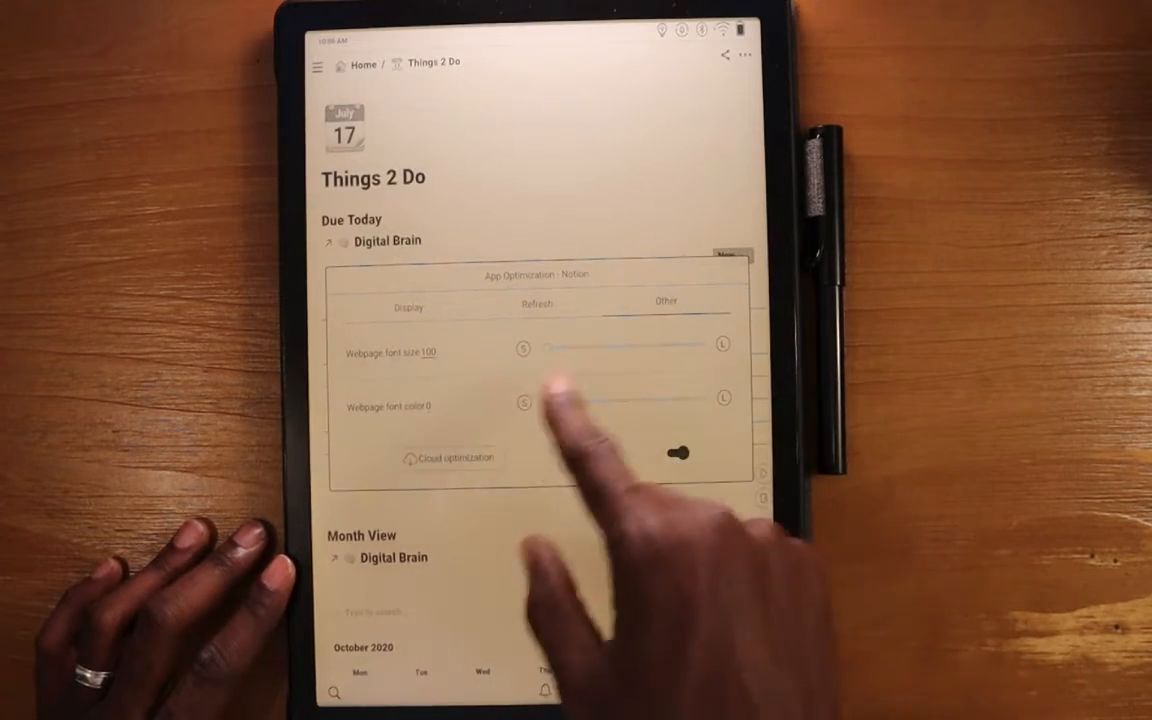
left_click(408, 307)
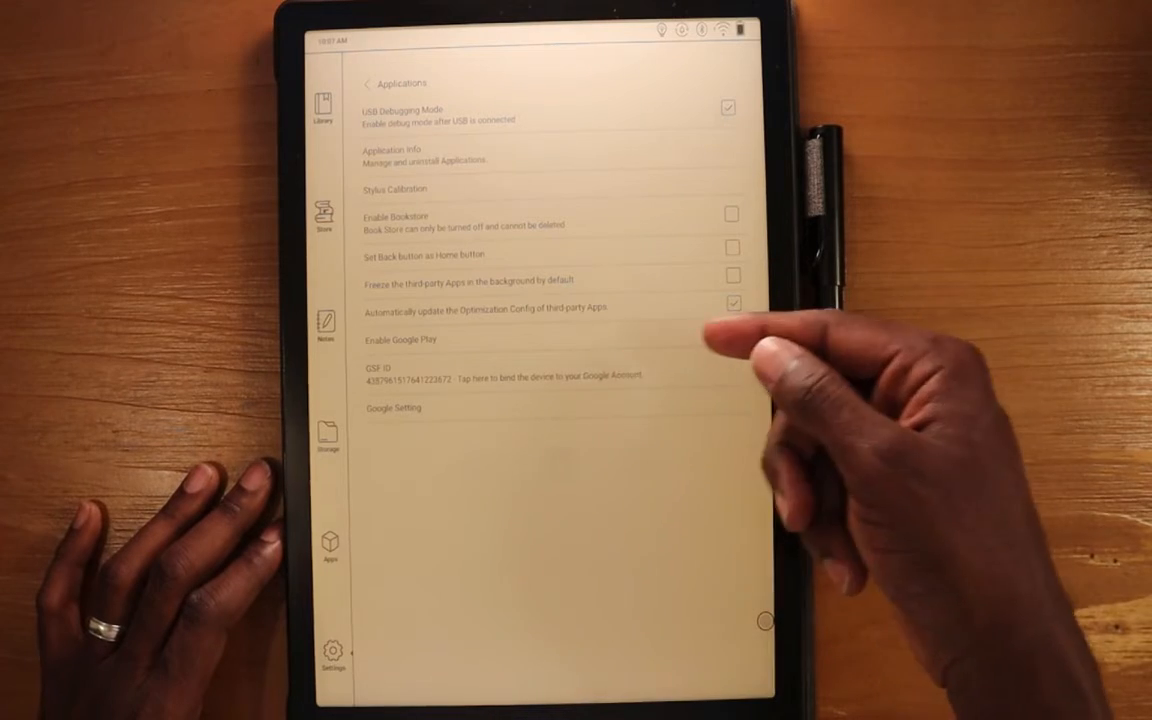
- Leave the Applications page for the main settings category grid
left_click(732, 332)
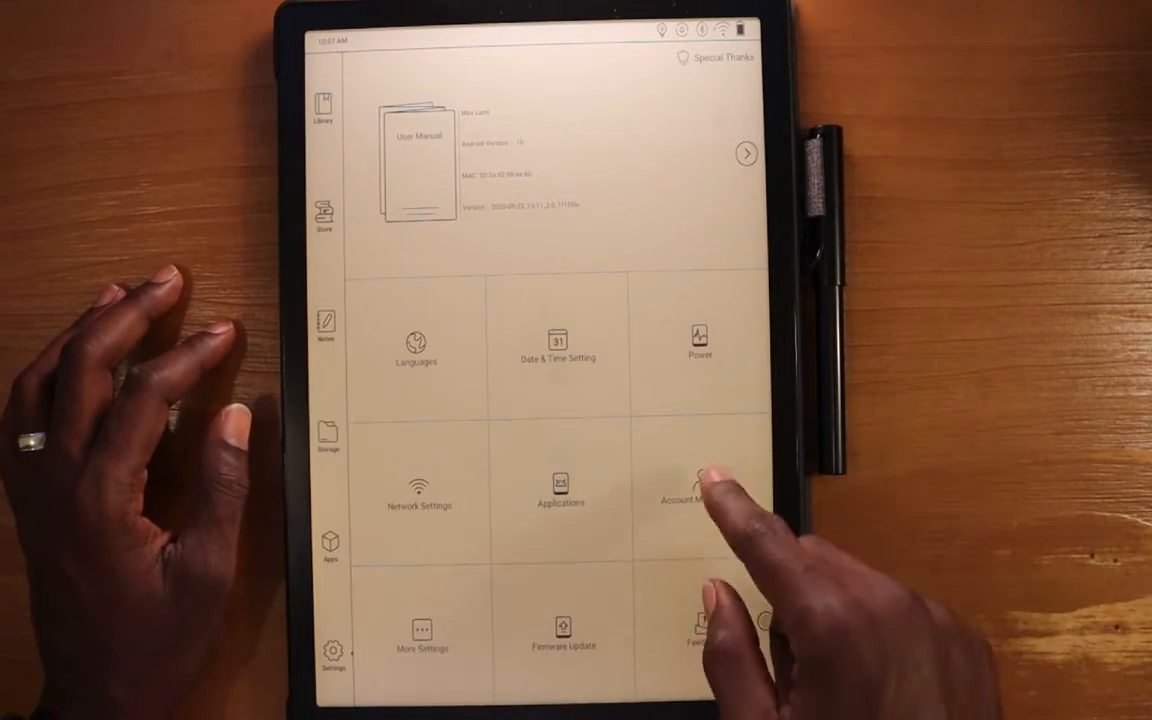
- Open Account Management, view the ONYX account page, then leave it
left_click(698, 490)
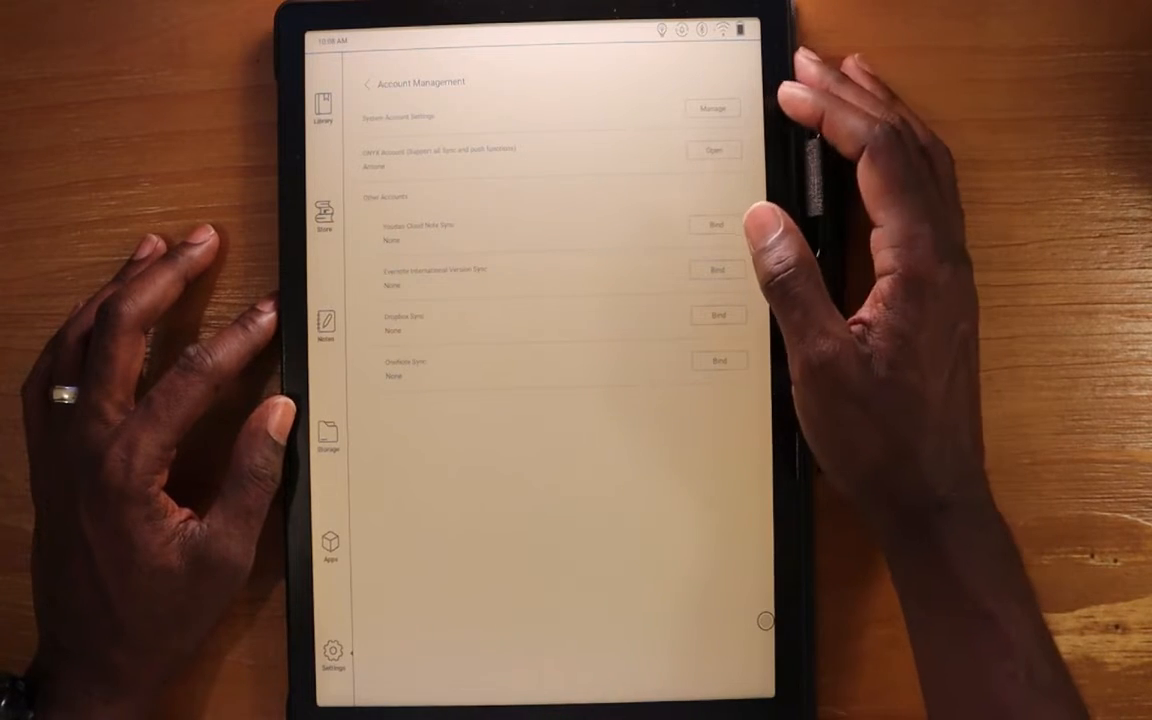
left_click(713, 150)
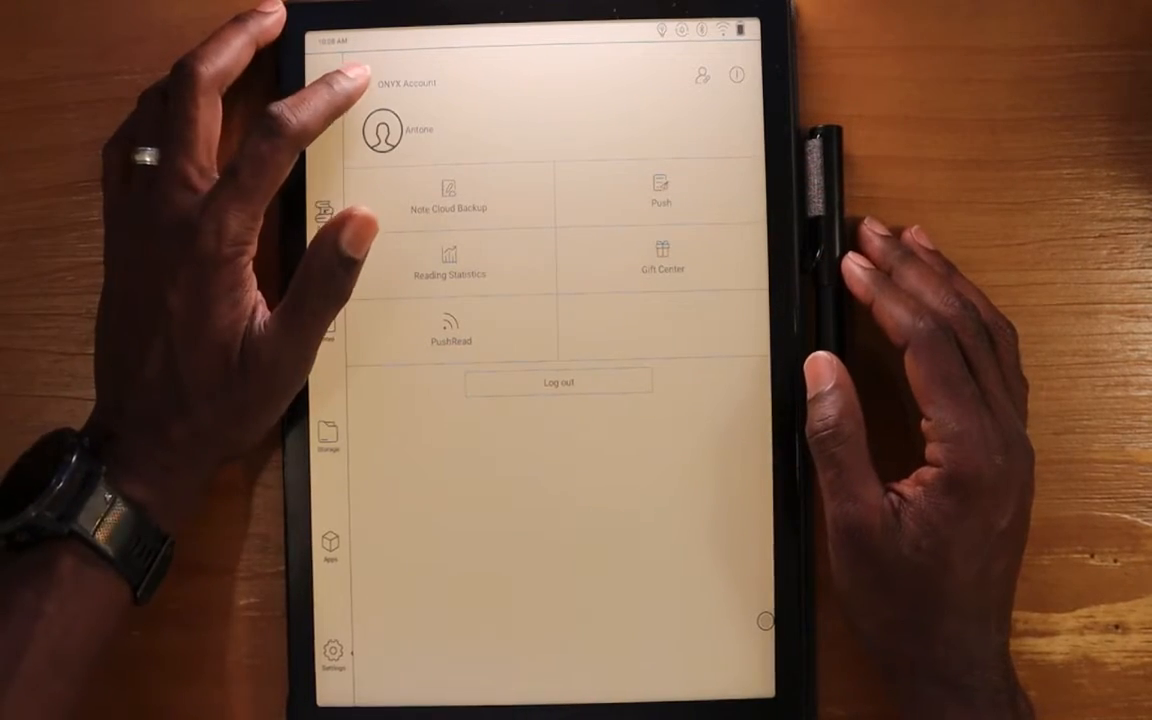
left_click(332, 655)
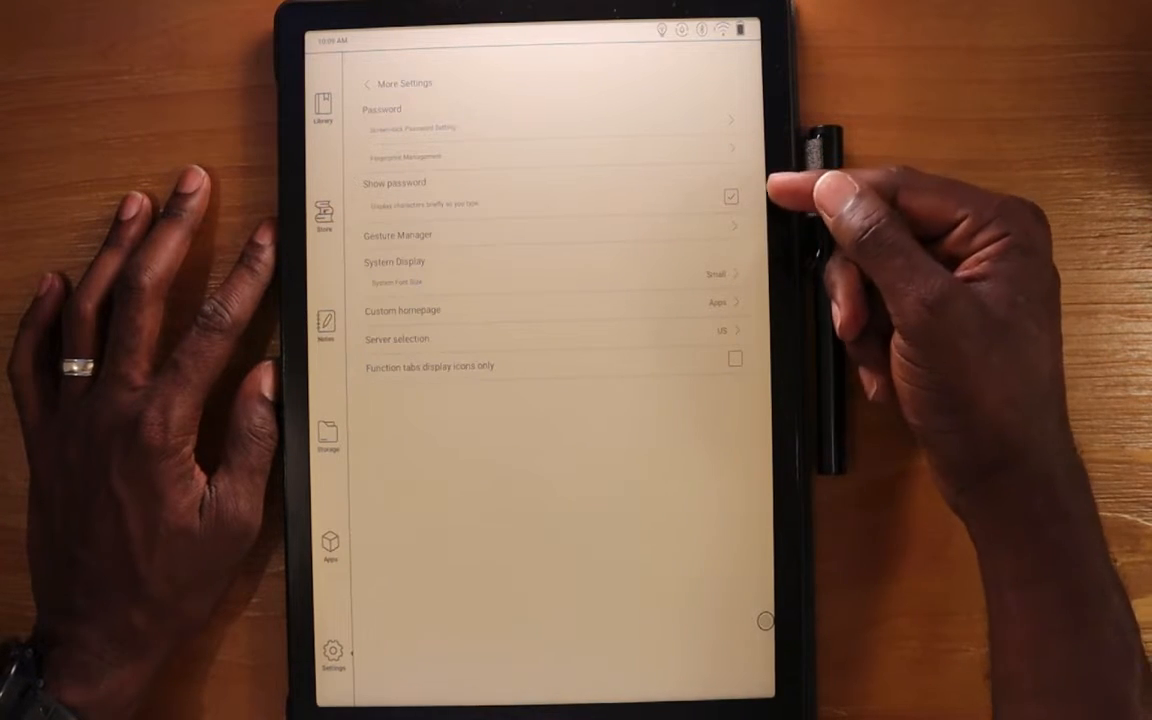
- Turn on edge swipe gestures in Gesture Manager and try moving between apps grid and settings
left_click(397, 234)
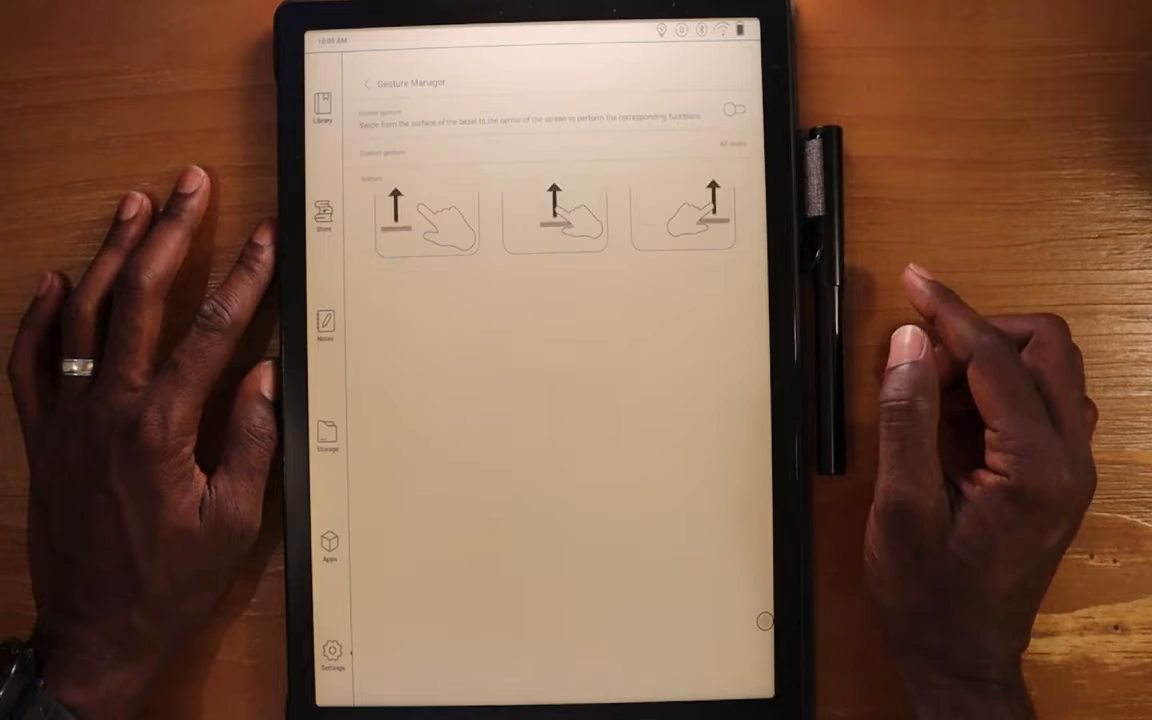
left_click(735, 110)
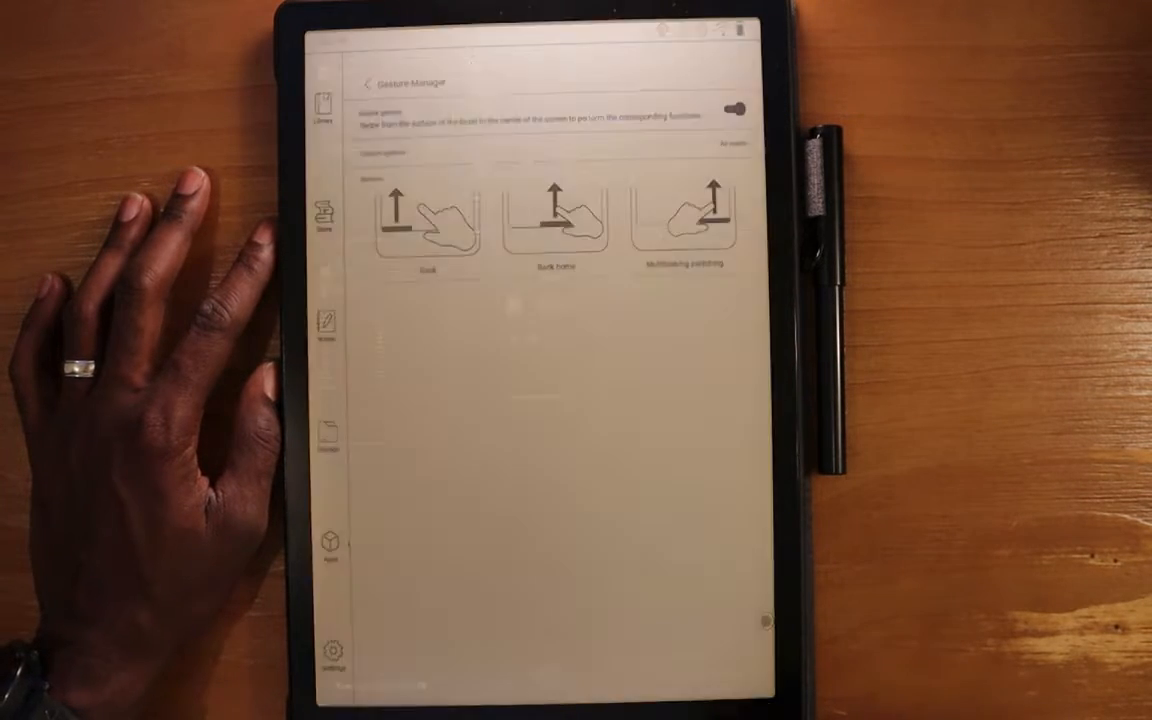
left_click(368, 83)
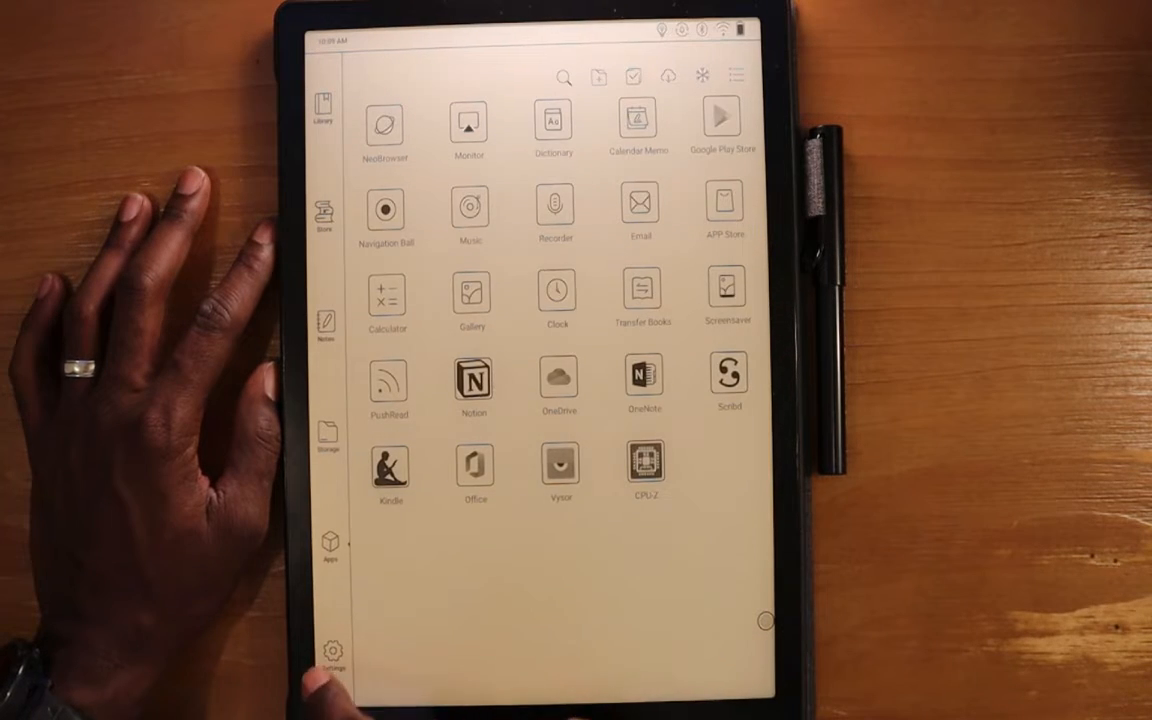
left_click(331, 655)
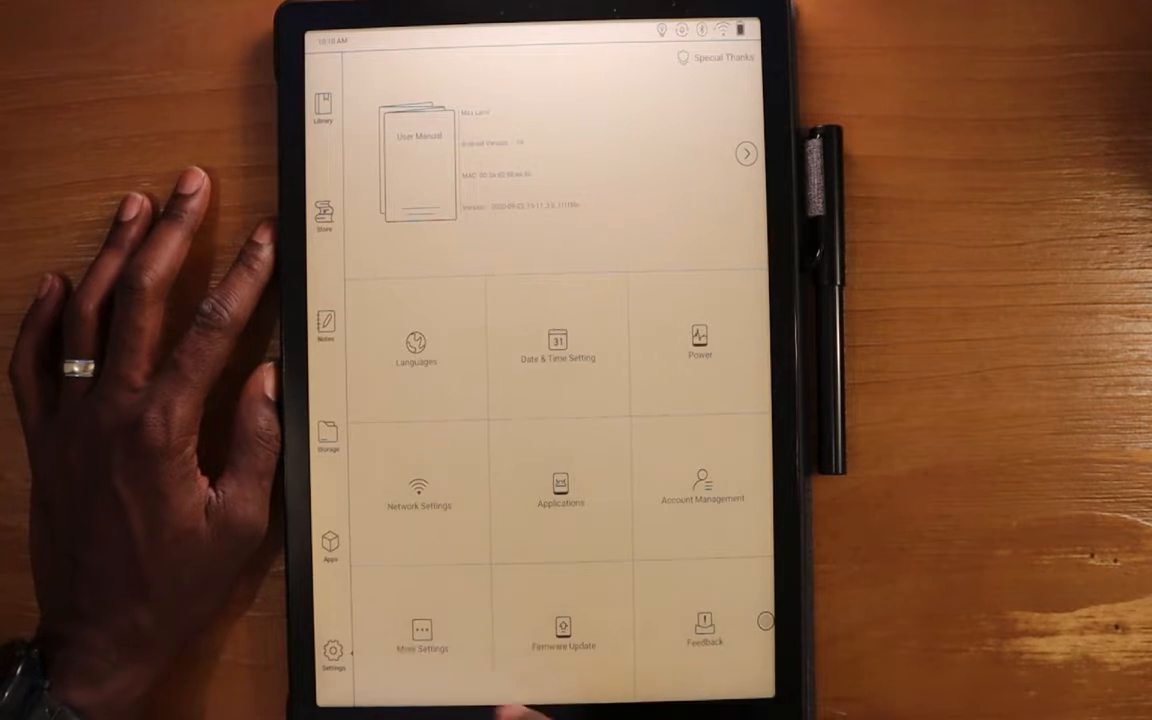
left_click(421, 640)
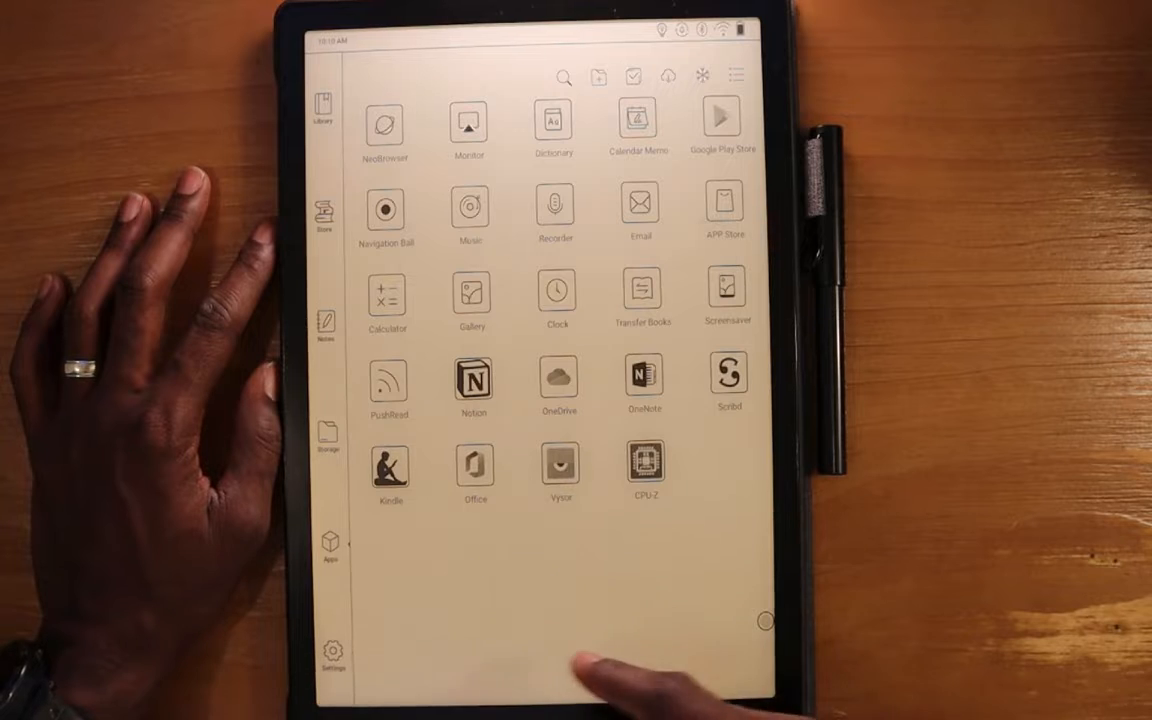
left_click(331, 645)
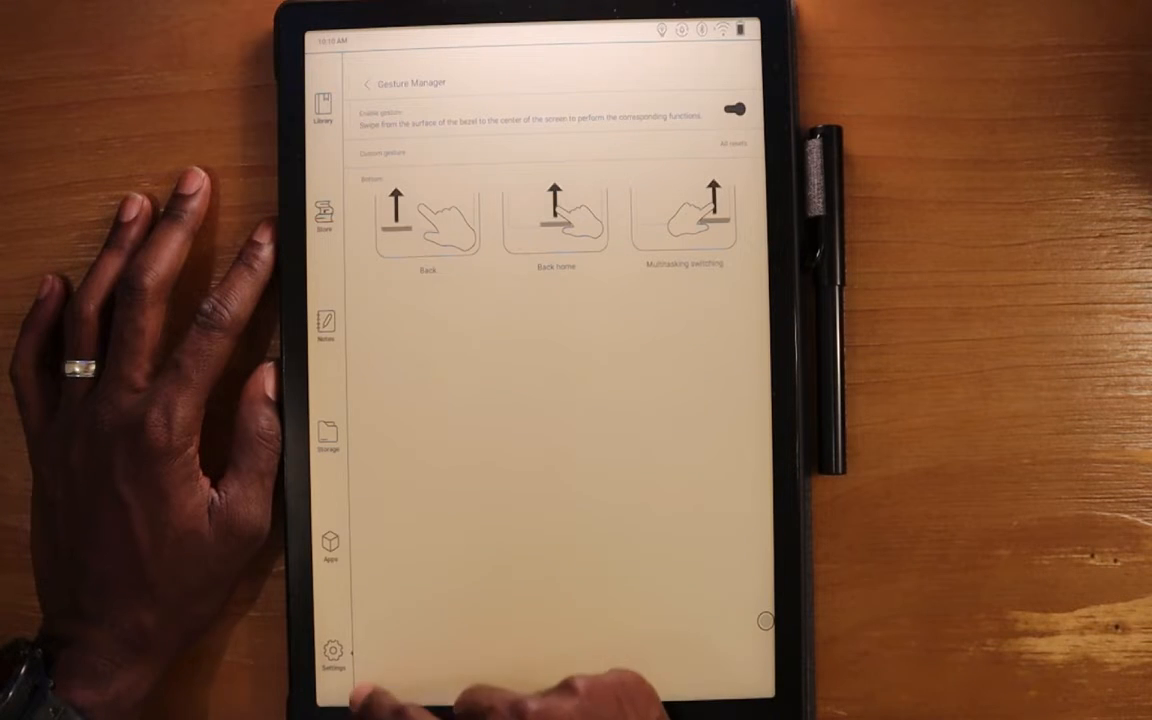
- In More Settings, enable 'Function tabs display icons only'
left_click(368, 83)
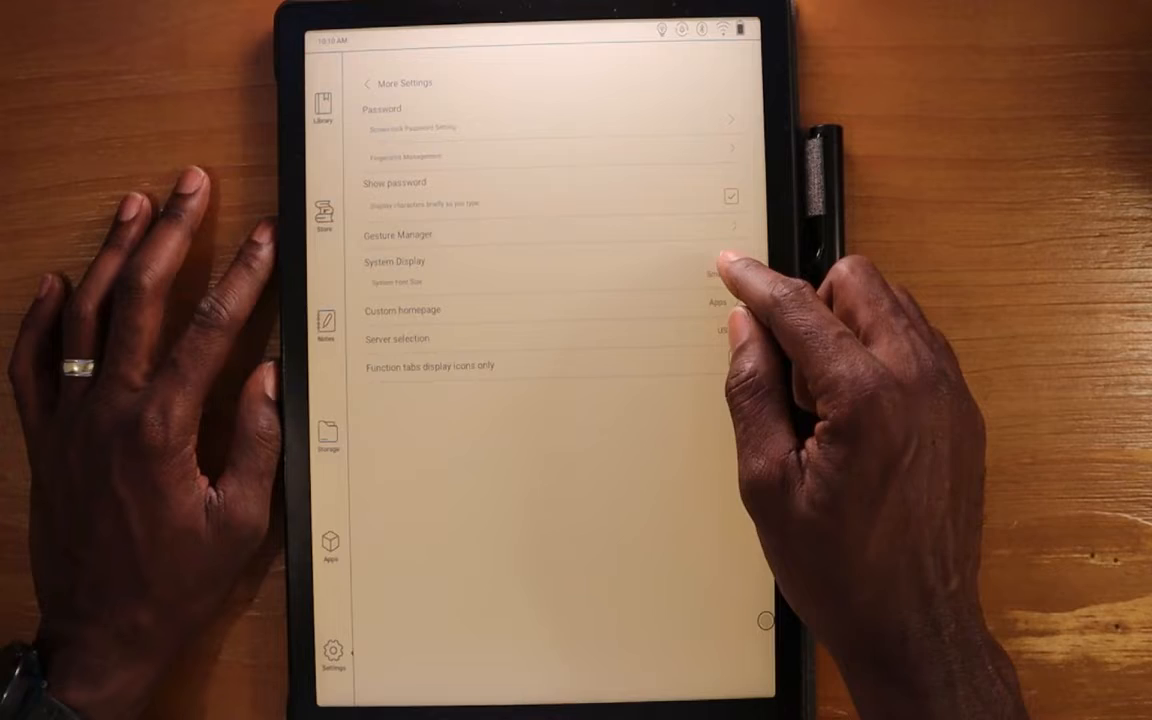
left_click(400, 281)
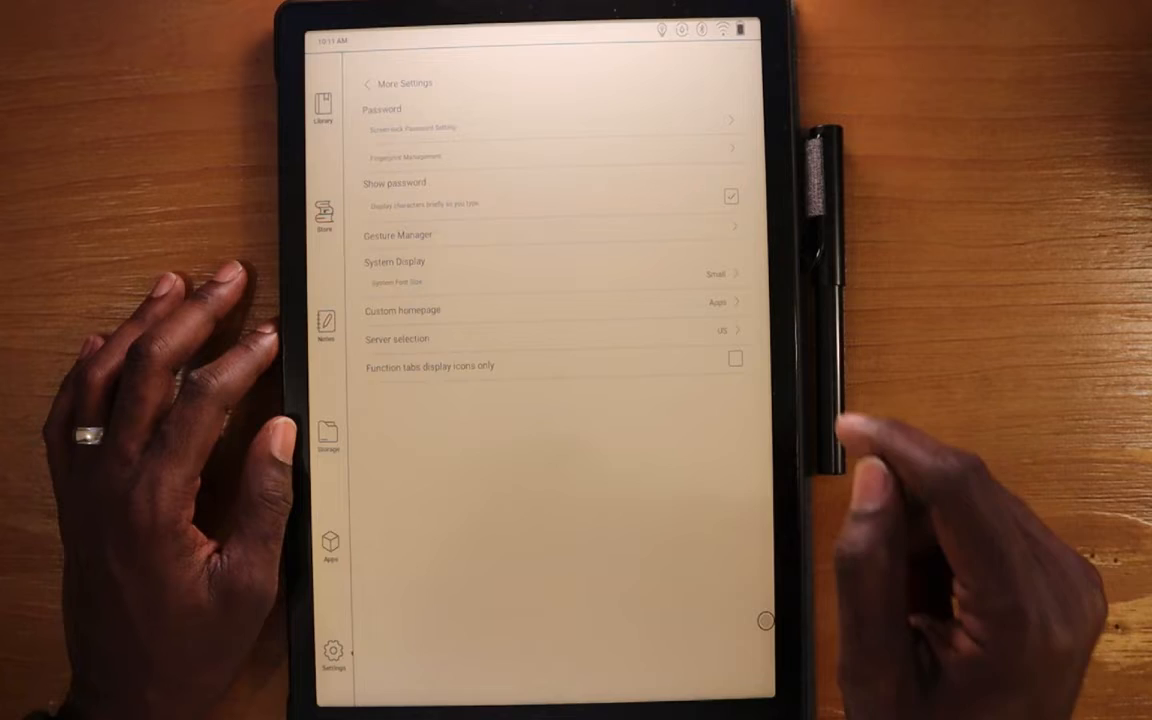
left_click(397, 338)
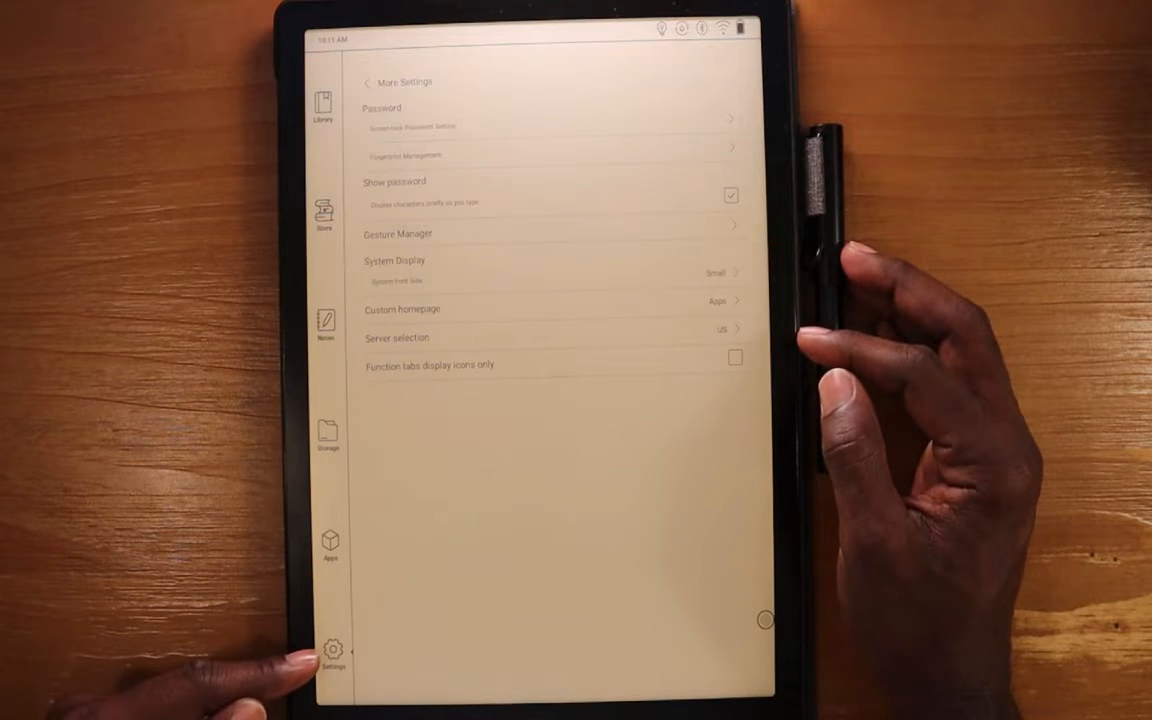
left_click(734, 357)
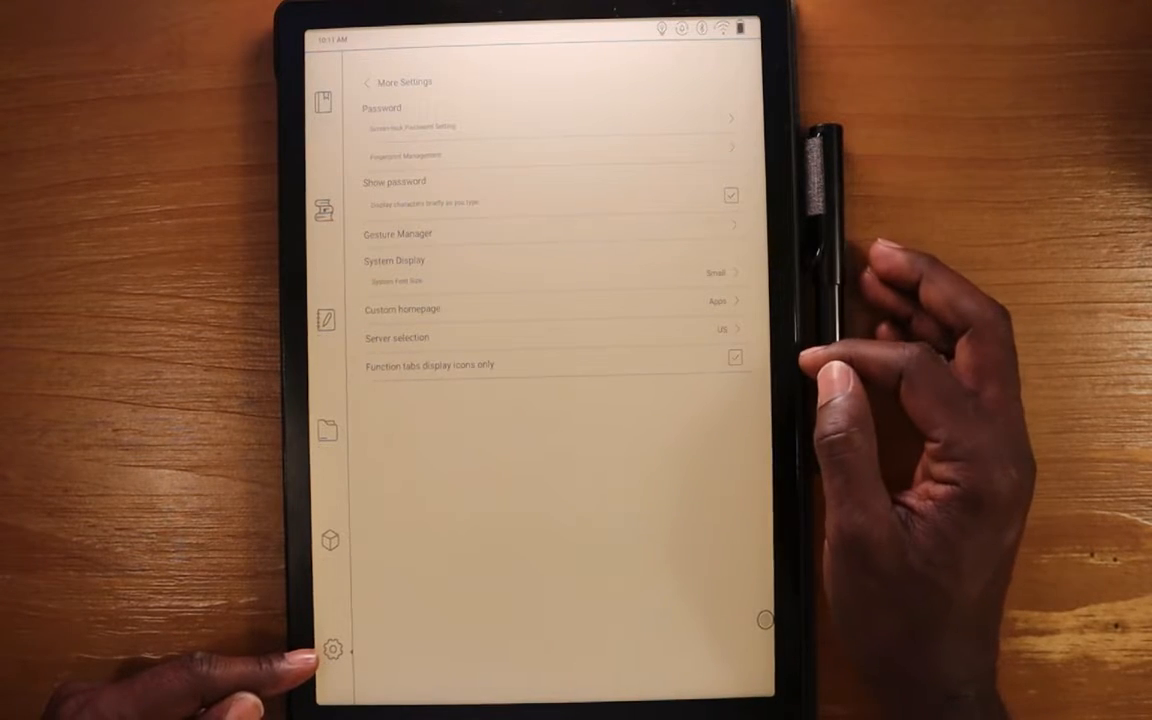
mouse_move(330, 430)
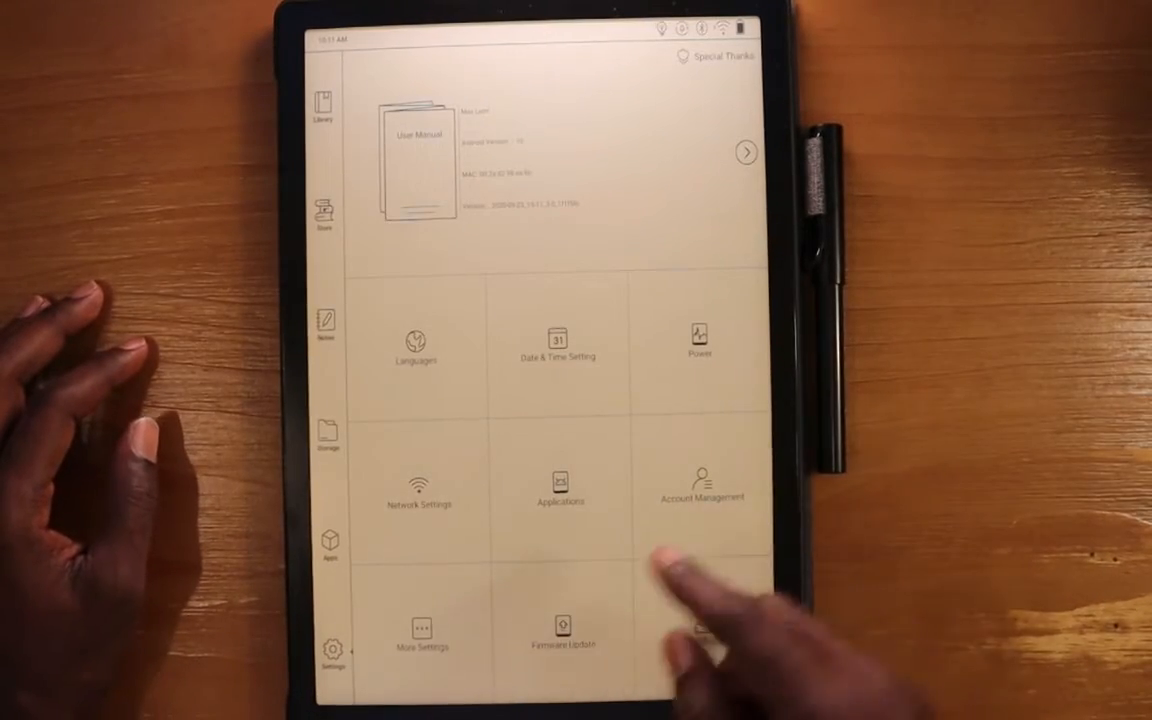
- Check for firmware updates on the Firmware Update page, then return to Settings
left_click(560, 630)
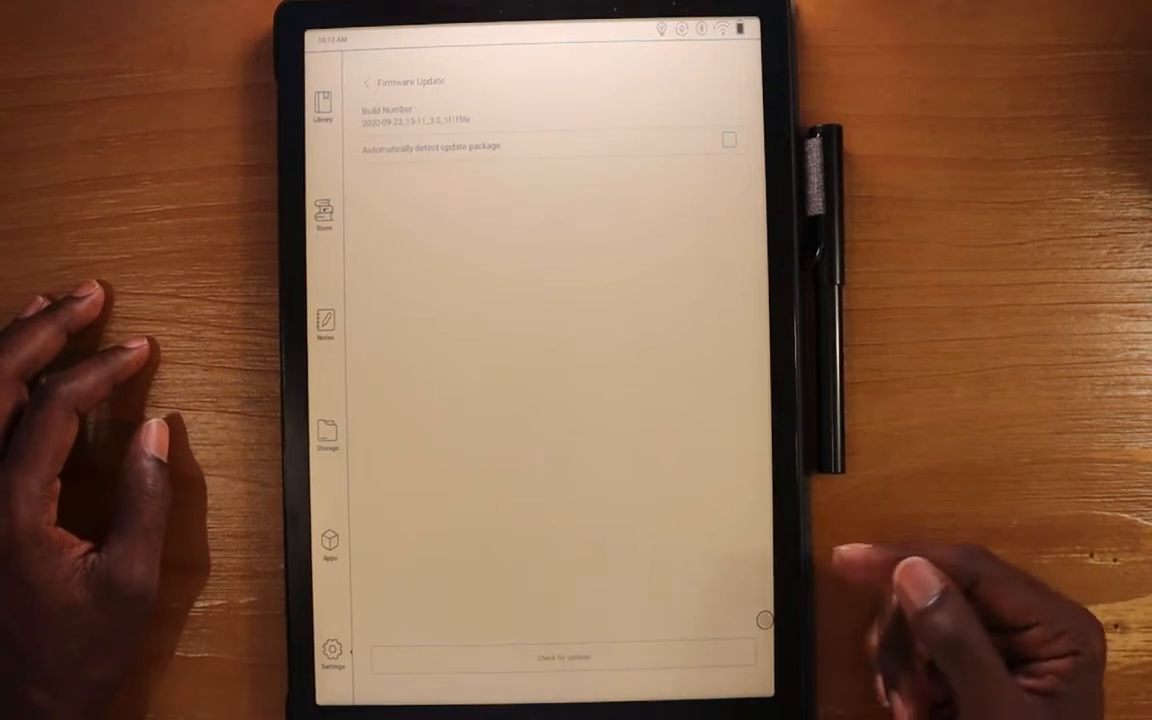
left_click(562, 658)
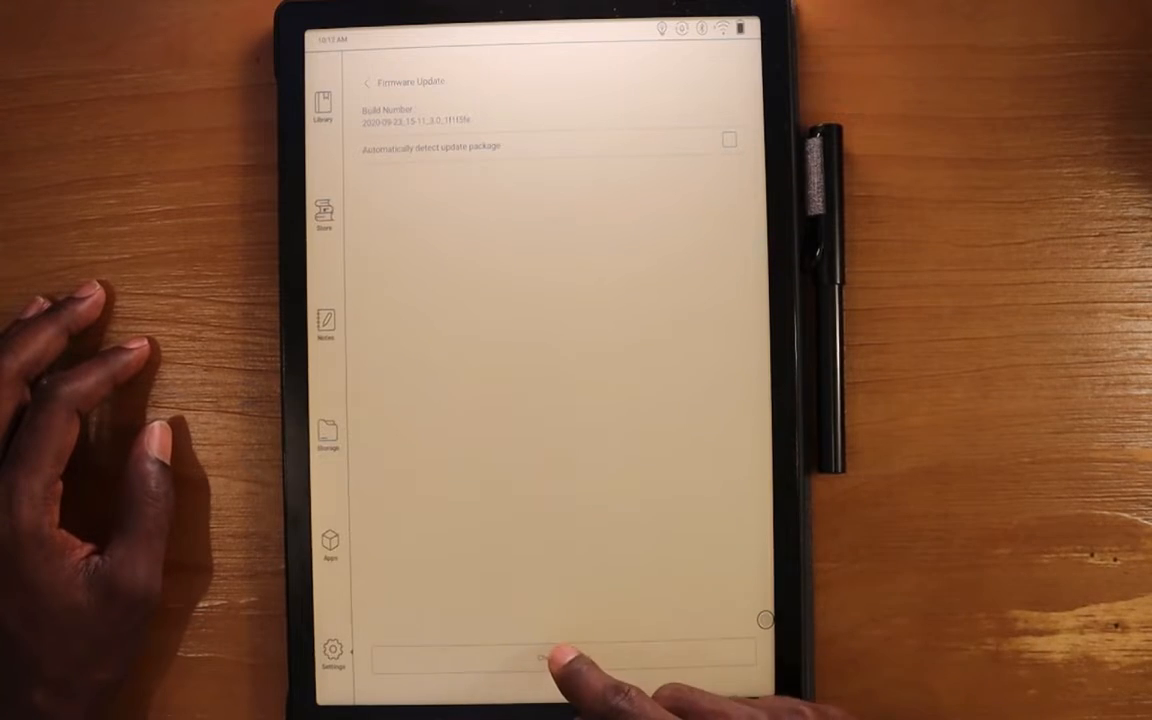
left_click(558, 656)
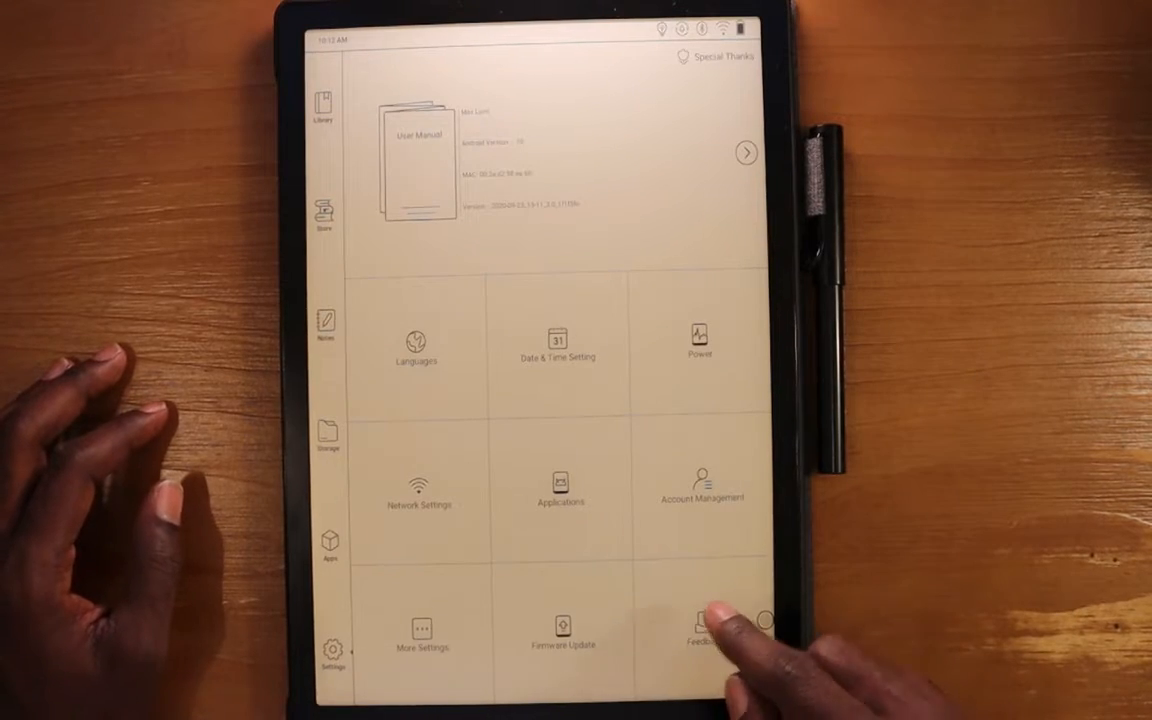
- View the empty Feedback records list, then go to the Other information page
left_click(701, 630)
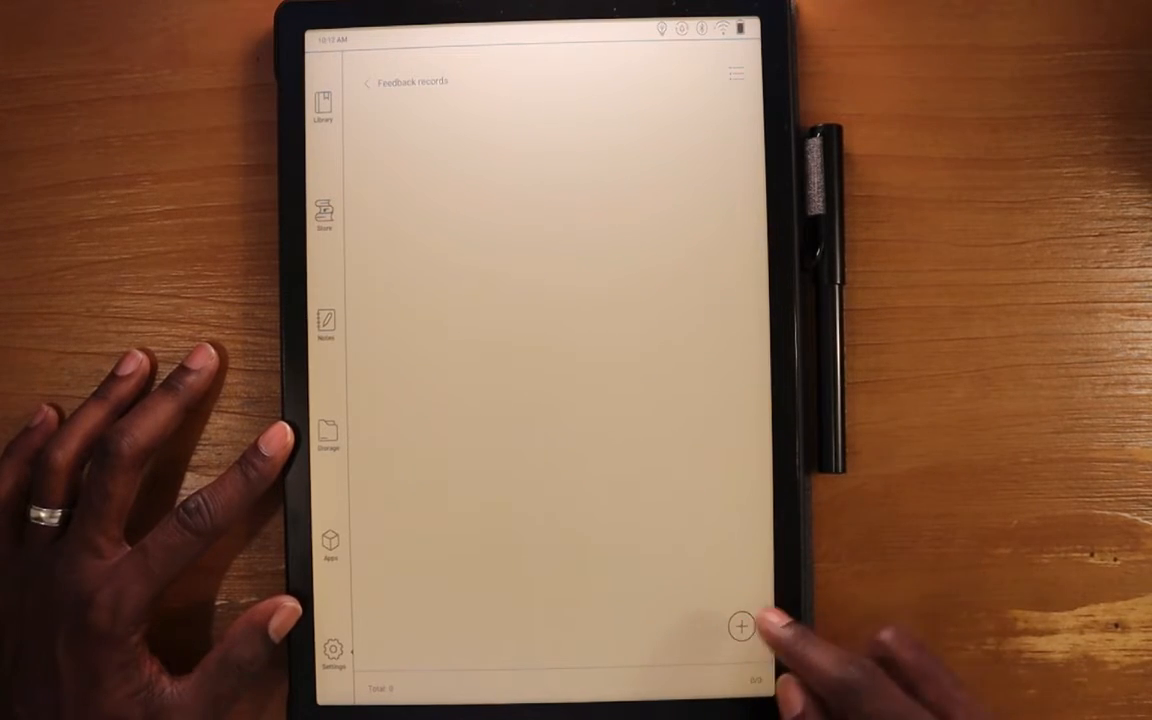
left_click(739, 628)
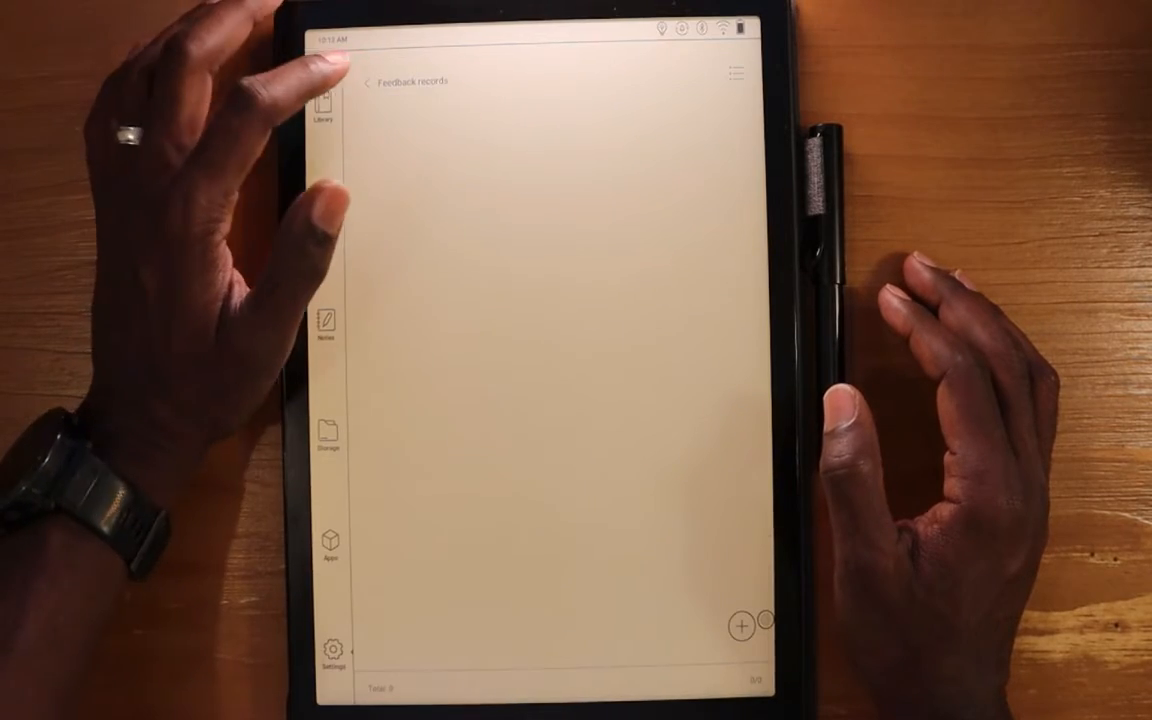
left_click(331, 650)
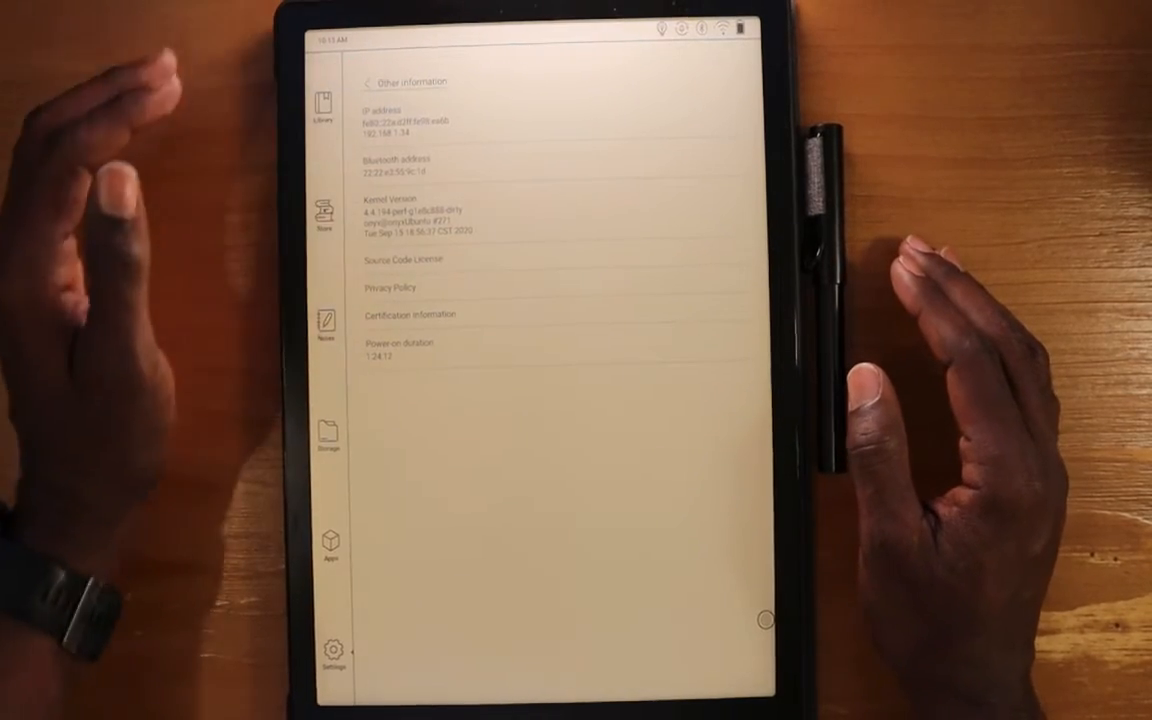
- Leave Other information, read the Special Thanks message, and return to the Settings grid
left_click(369, 82)
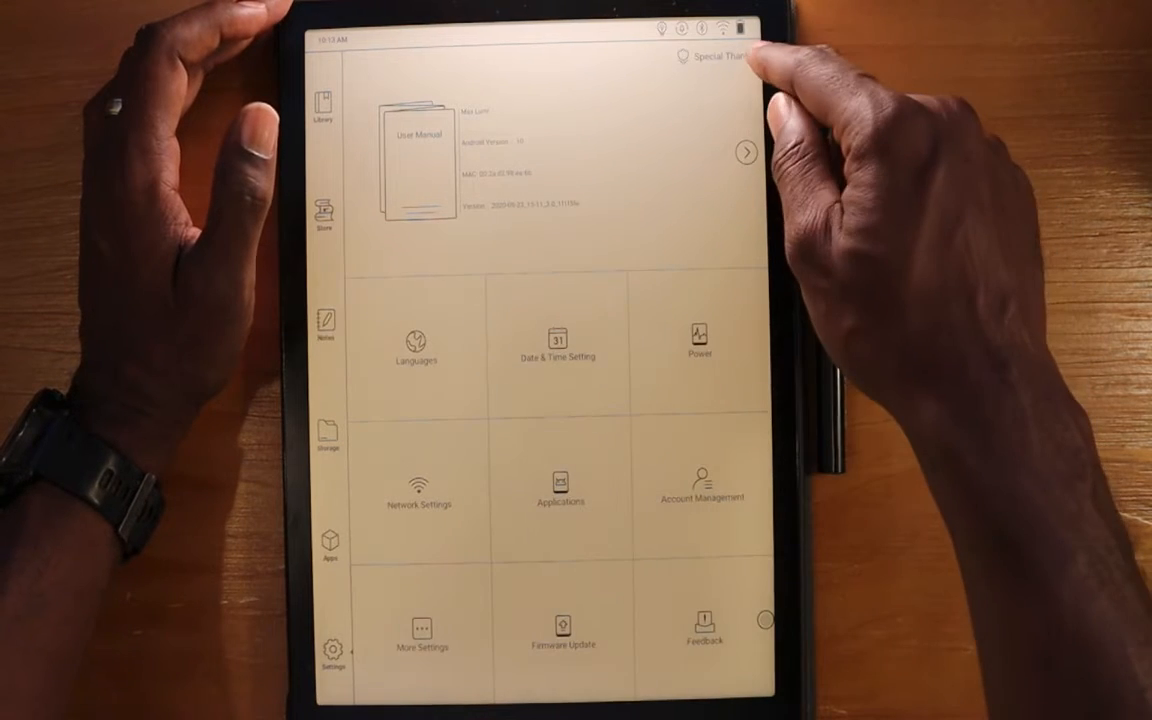
left_click(708, 65)
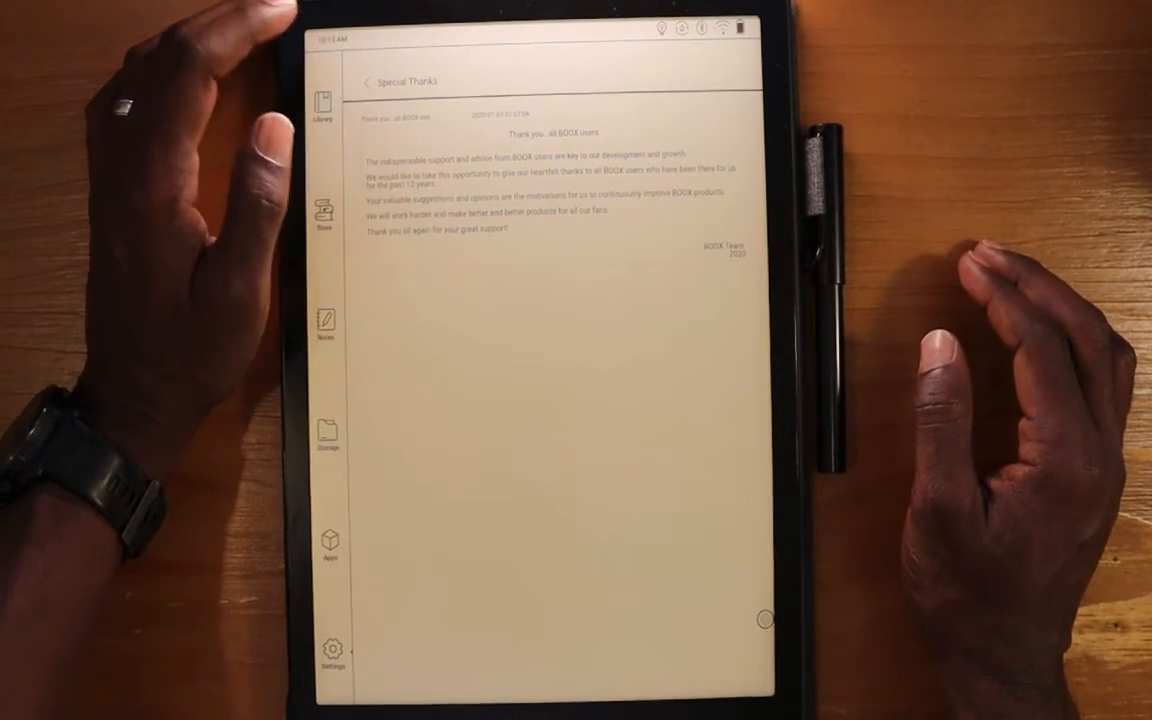
left_click(332, 651)
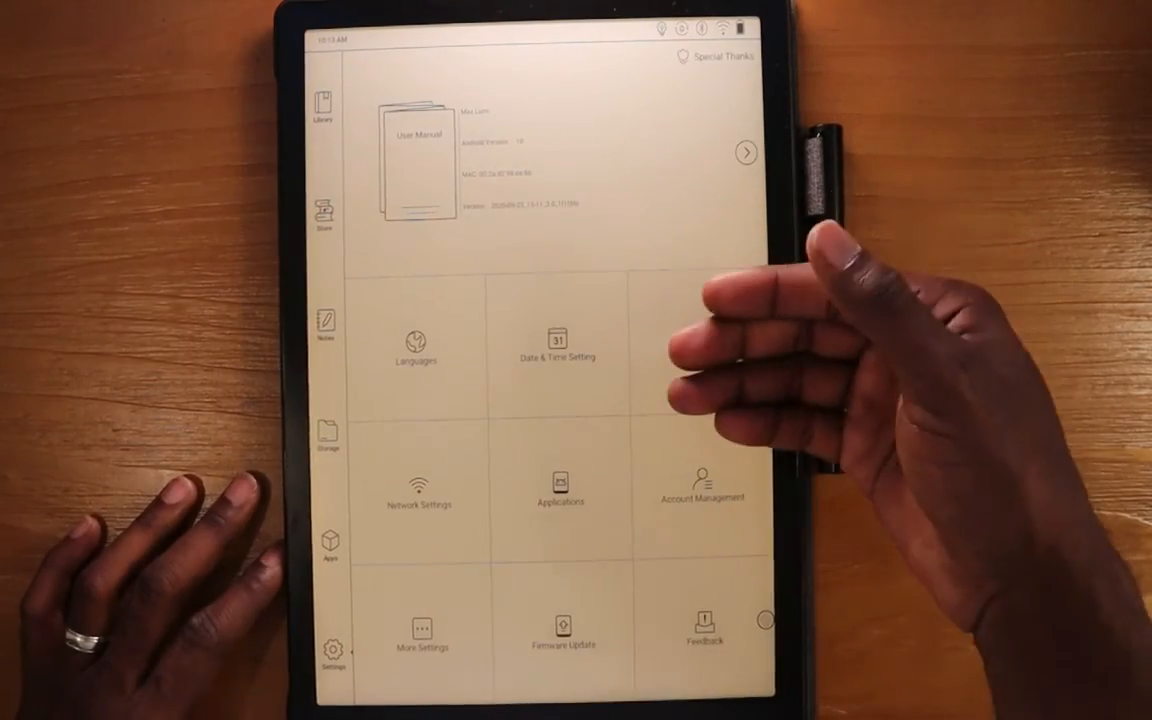
- Scroll through volume levels and system sounds in Sound settings, then leave the page
scroll("down", 3)
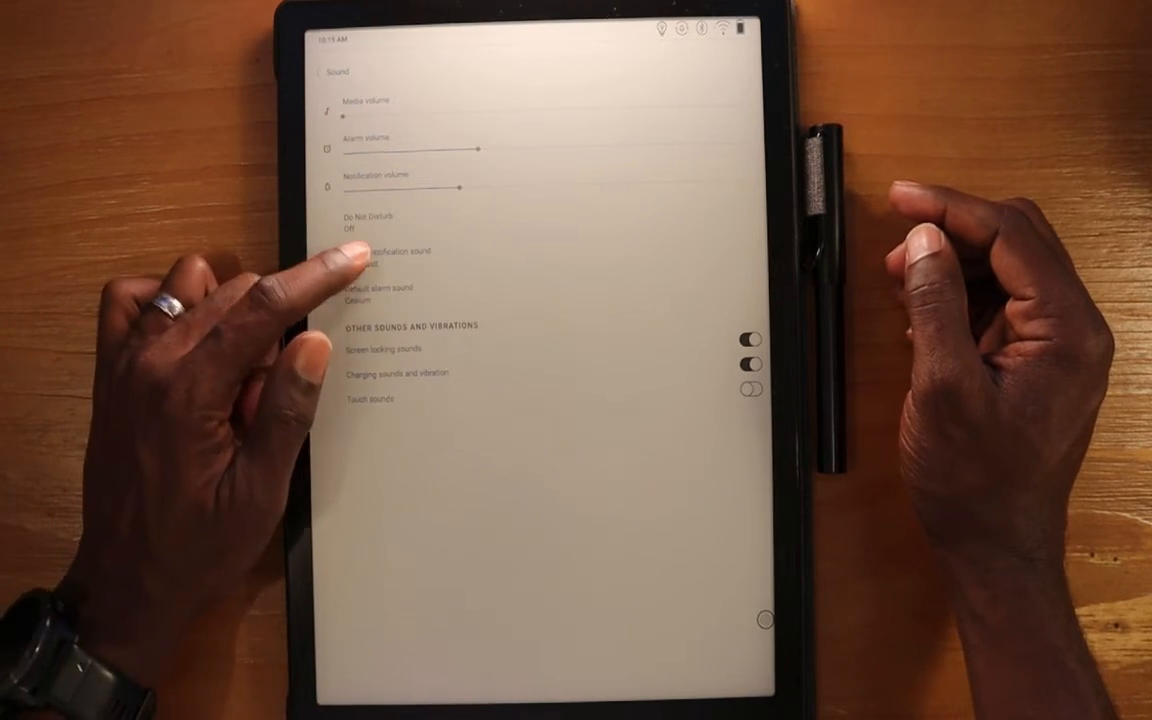
left_click(380, 255)
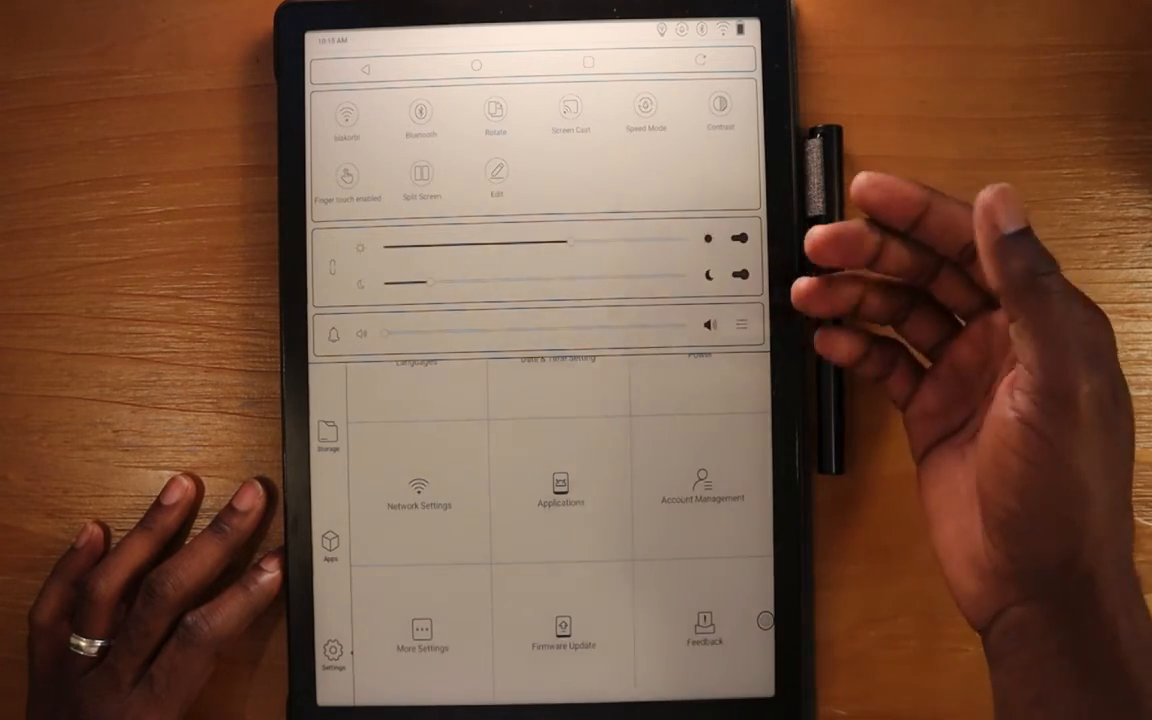
- Tap outside the quick settings panel to reveal the Settings grid
left_click(493, 180)
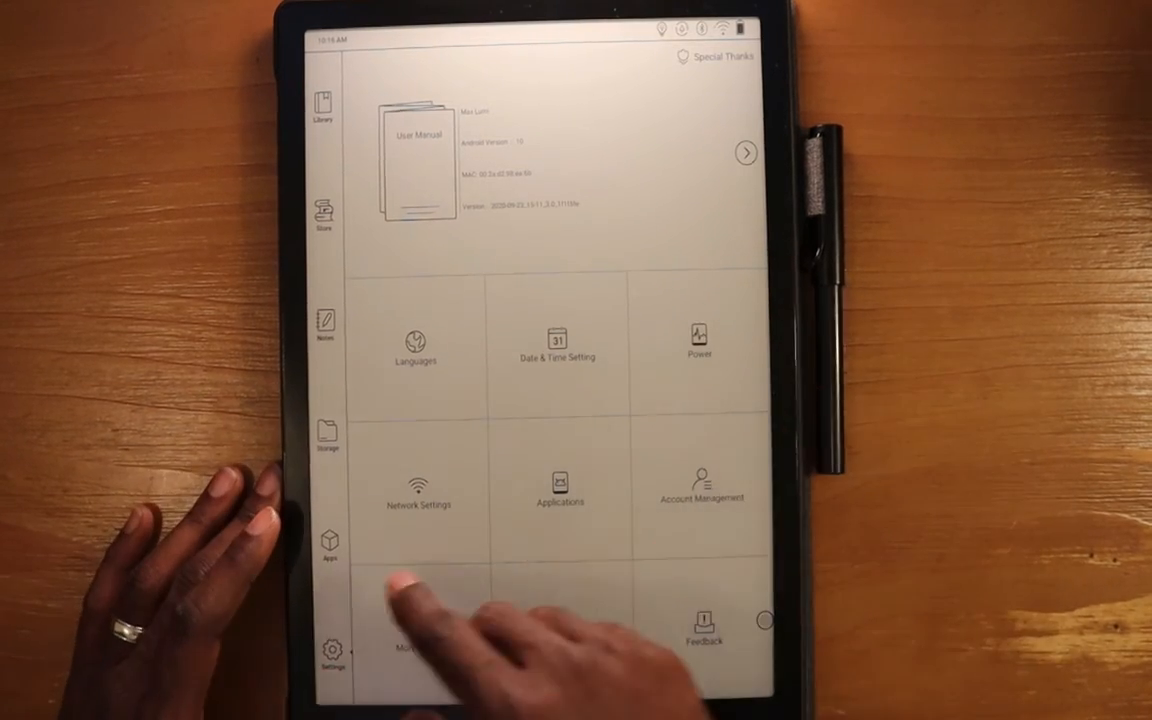
left_click(330, 546)
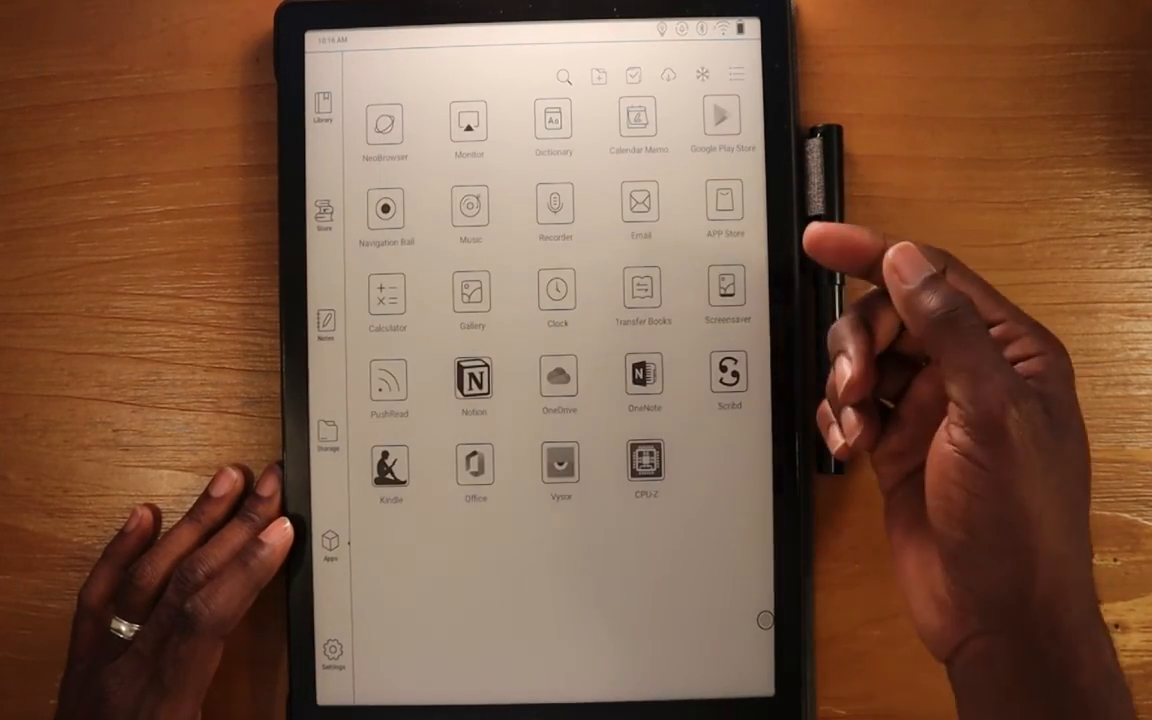
left_click(646, 462)
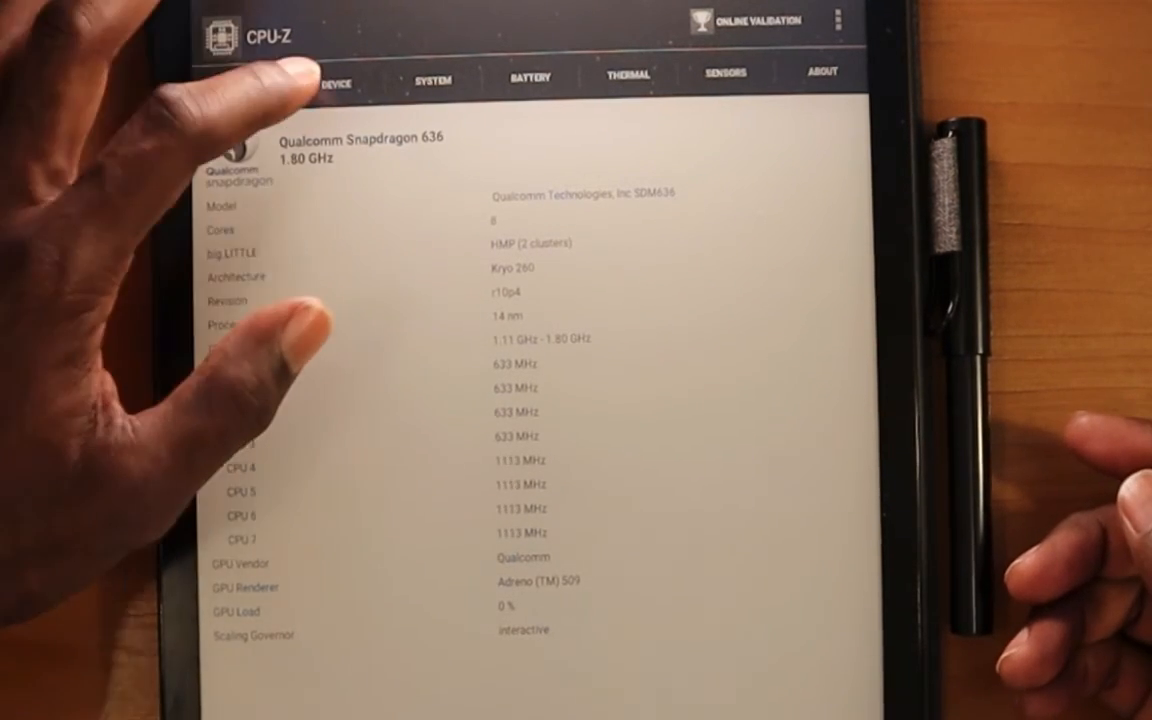
left_click(335, 82)
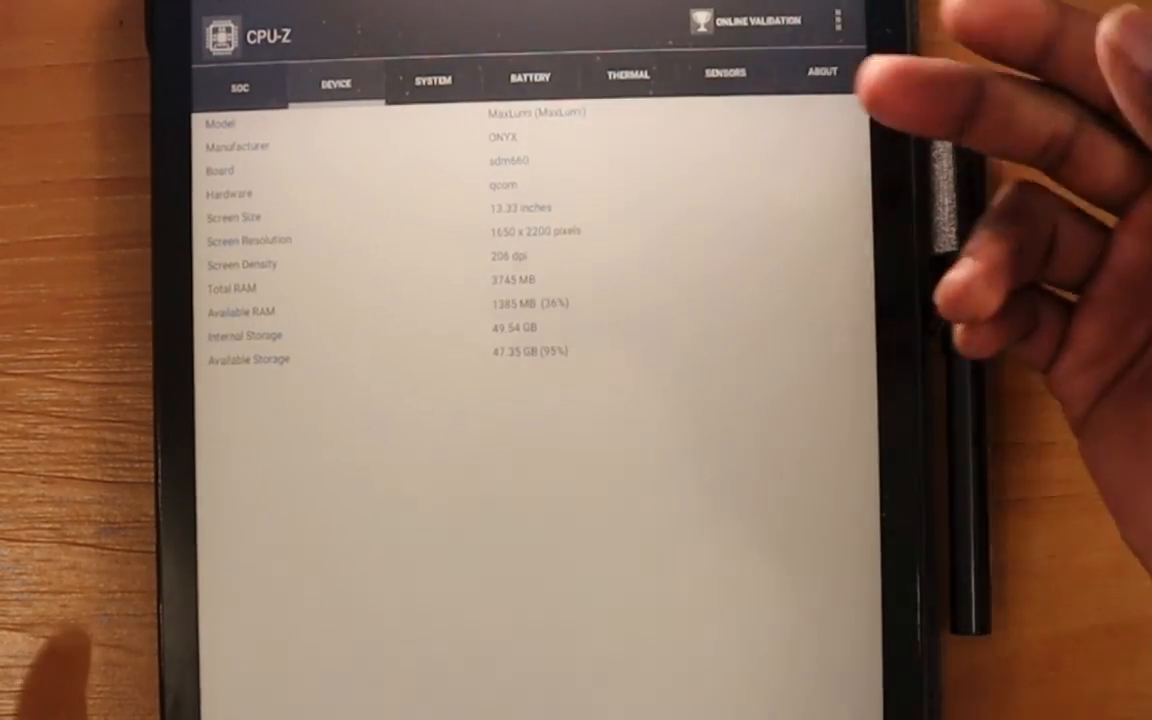
mouse_move(900, 150)
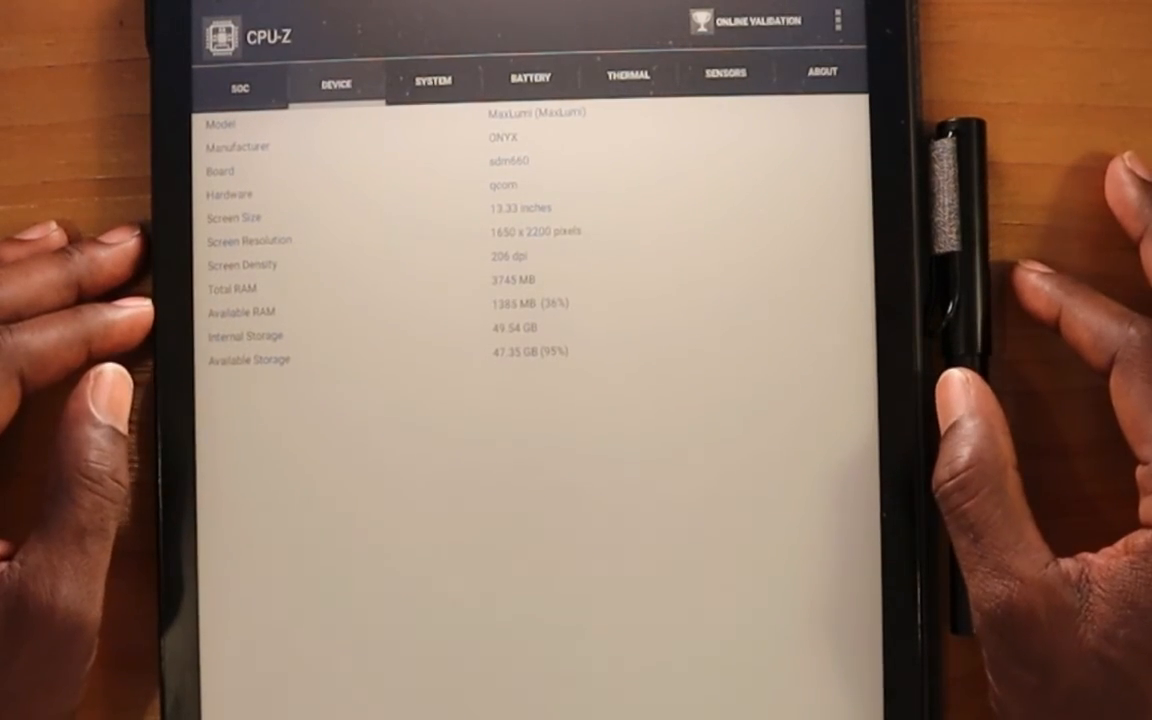
left_click(431, 77)
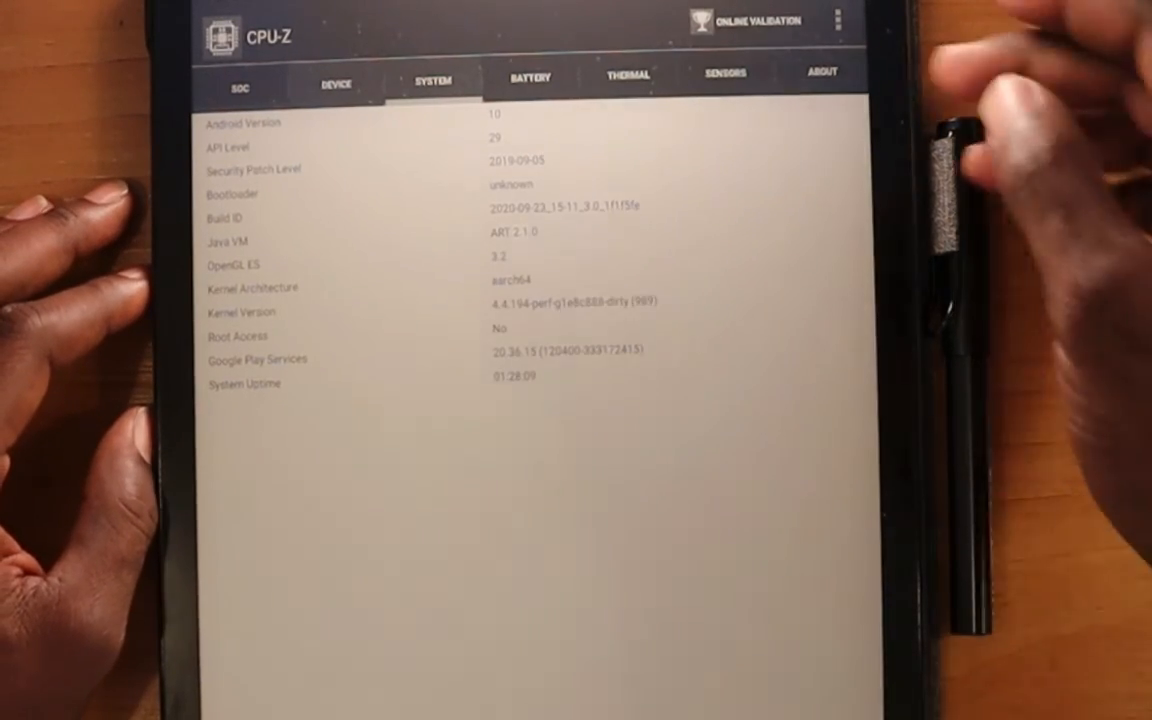
left_click(528, 78)
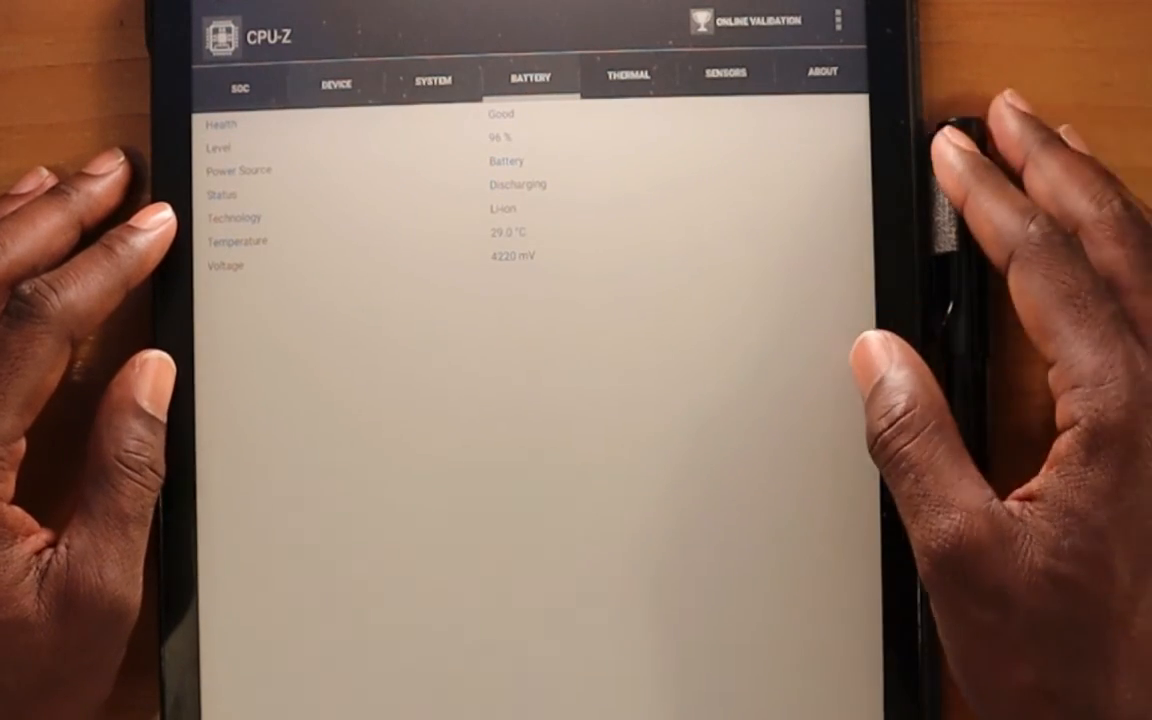
left_click(627, 75)
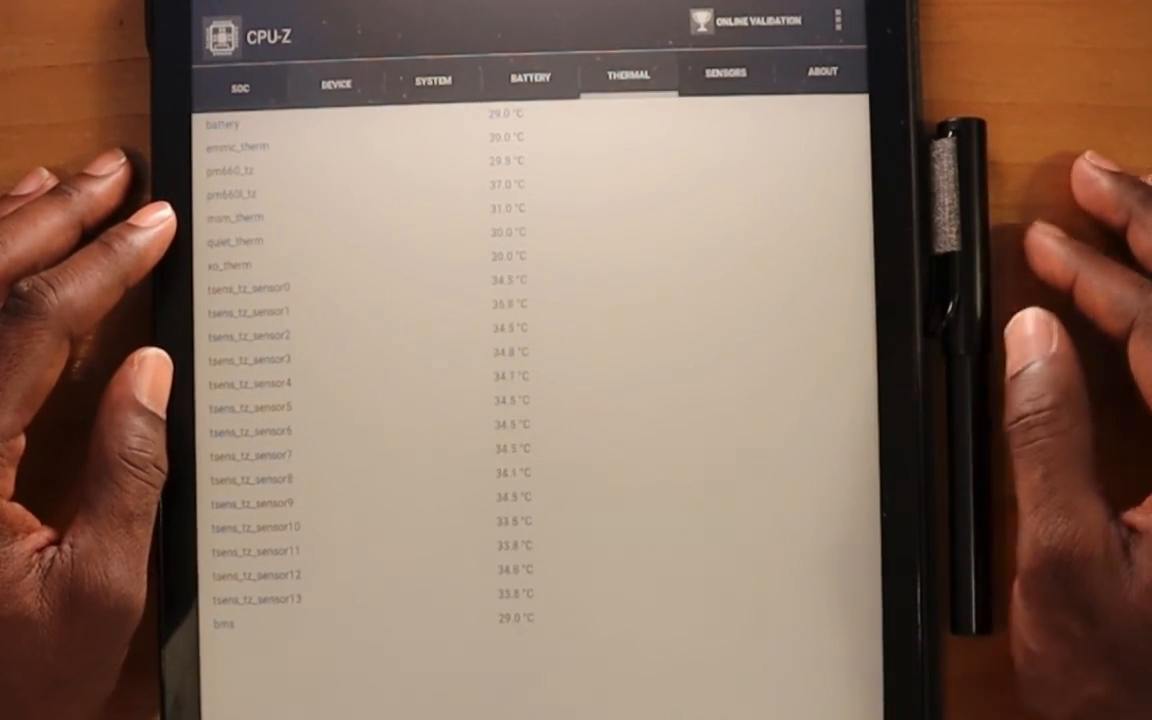
left_click(723, 78)
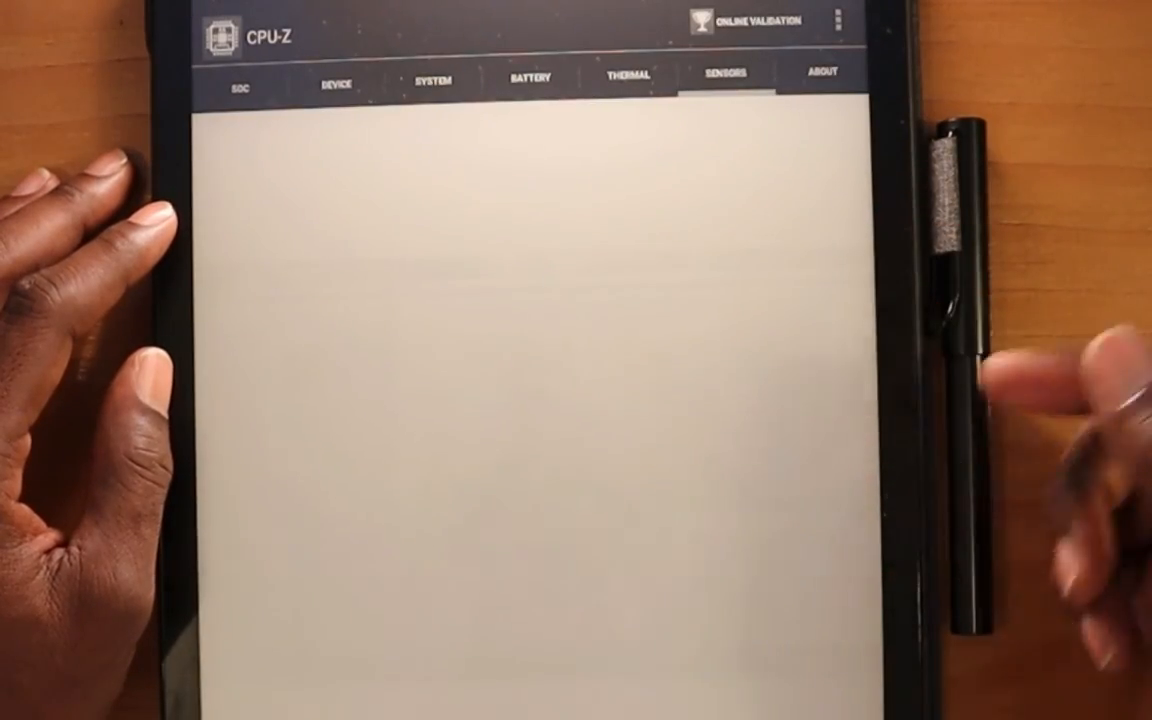